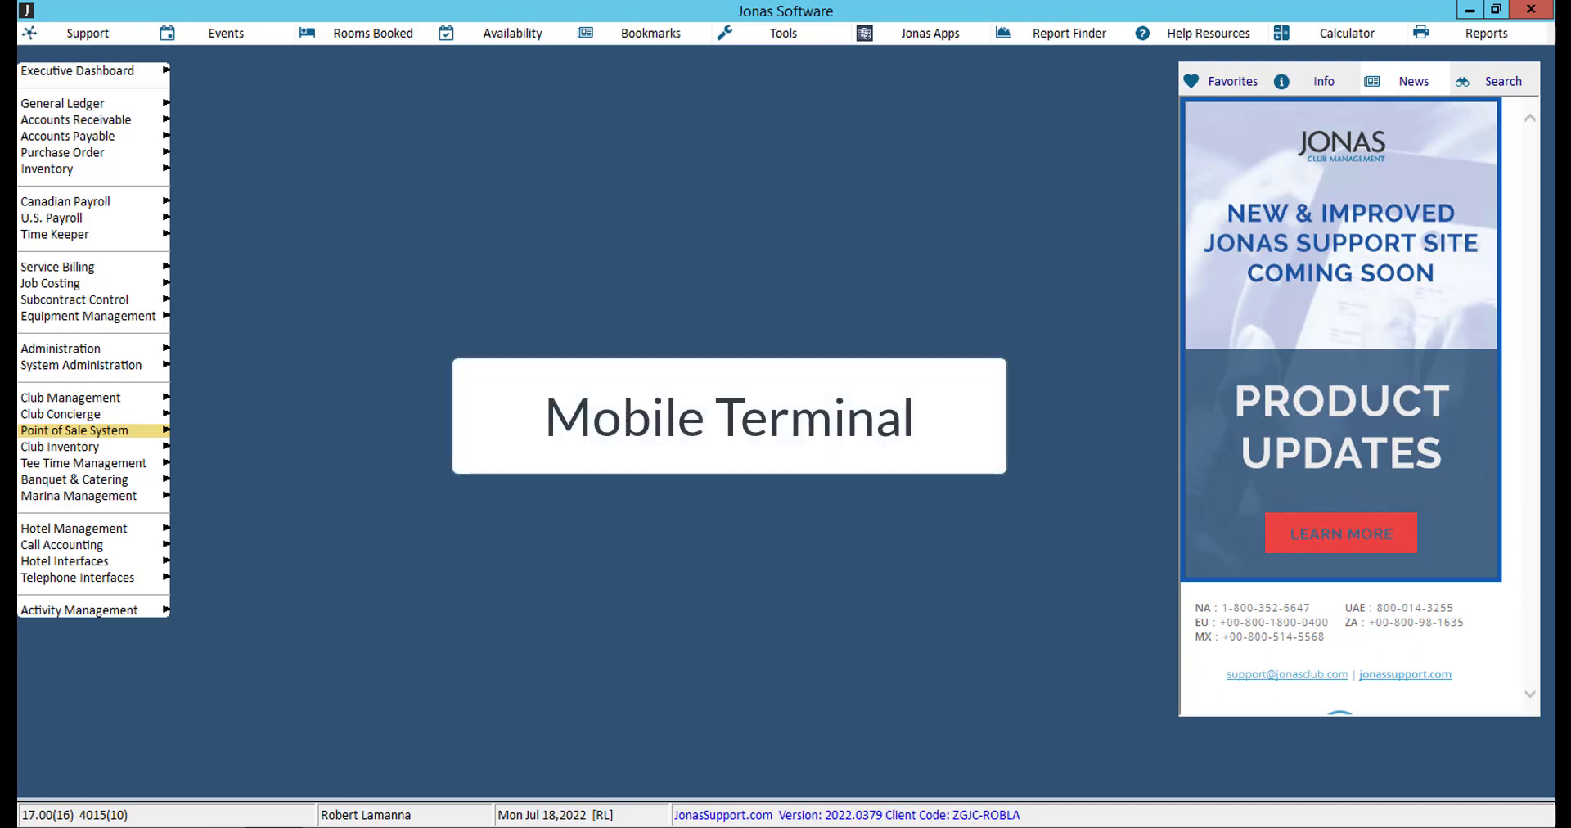
# - Open Point of Sale System setup to reach QUIK-Setup Menu Design and list designs
pyautogui.click(728, 416)
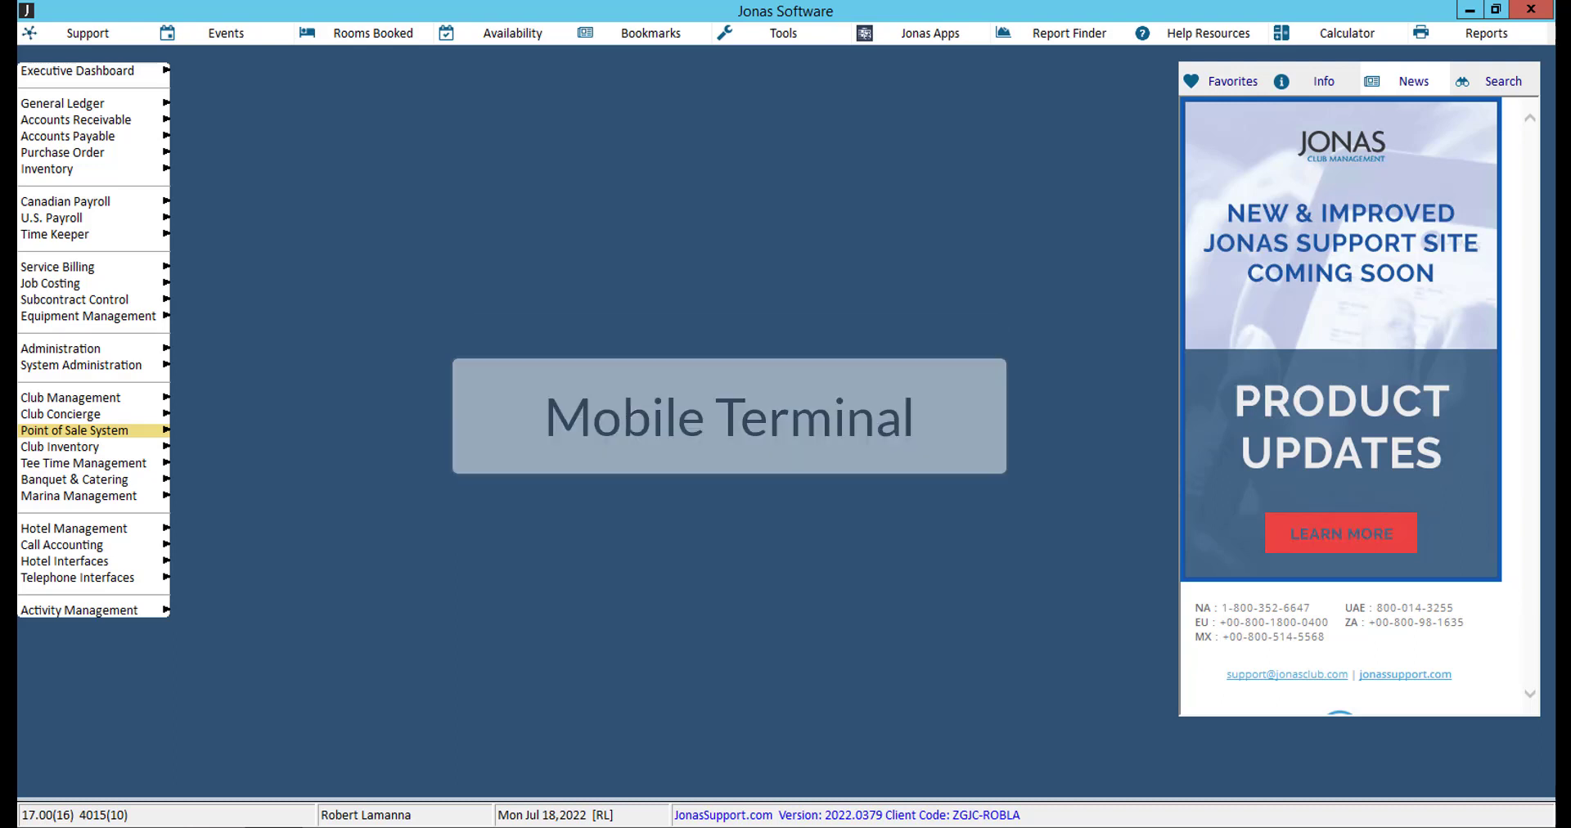
pyautogui.click(730, 416)
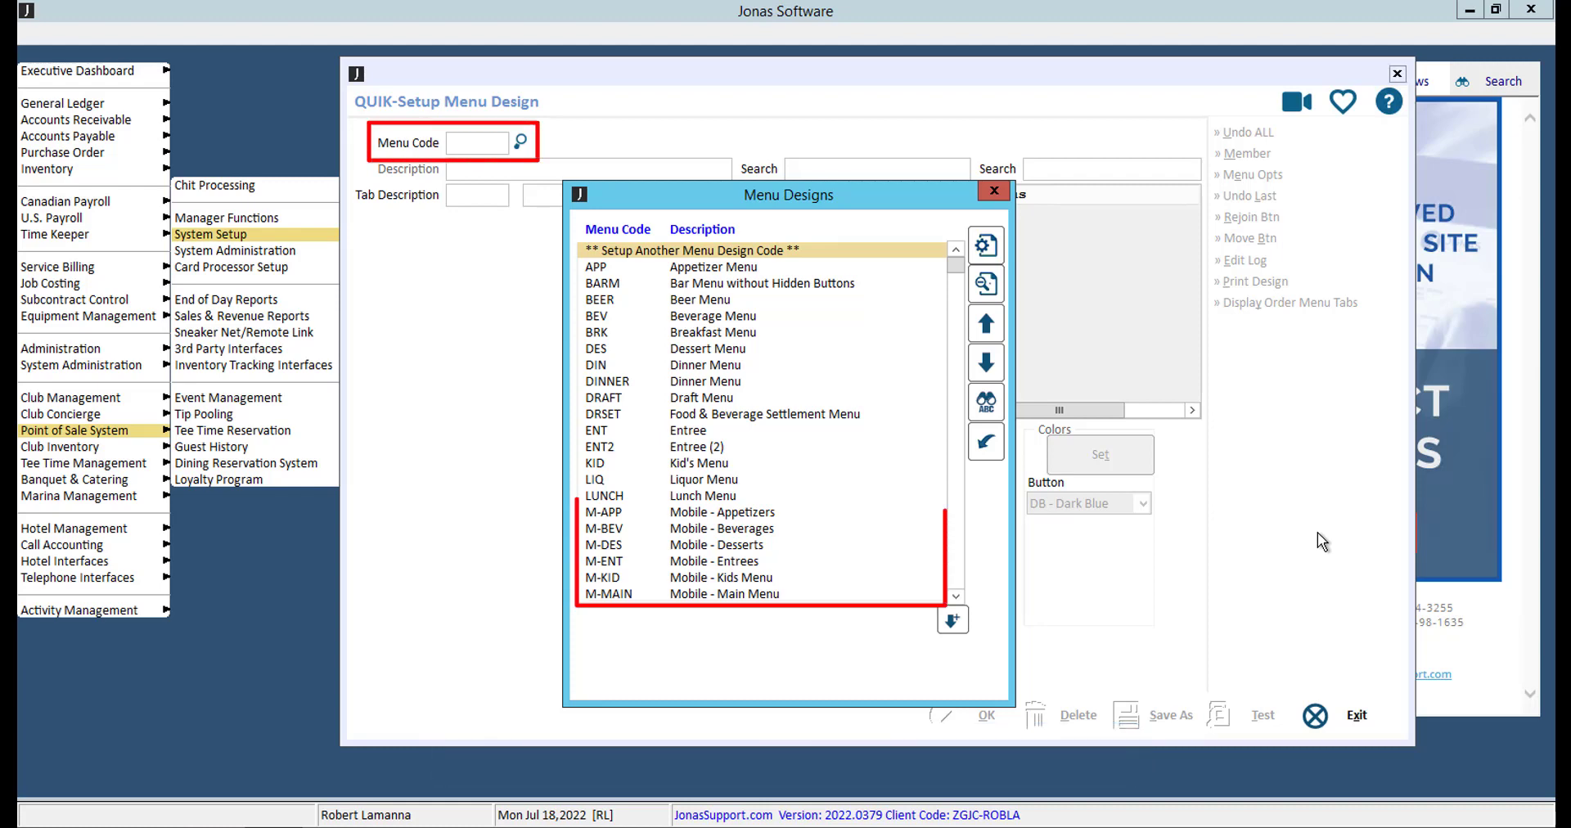
# - Load the M-MAIN Mobile - Main Menu design from the Menu Designs lookup
pyautogui.scroll(-3)
pyautogui.write('M1')
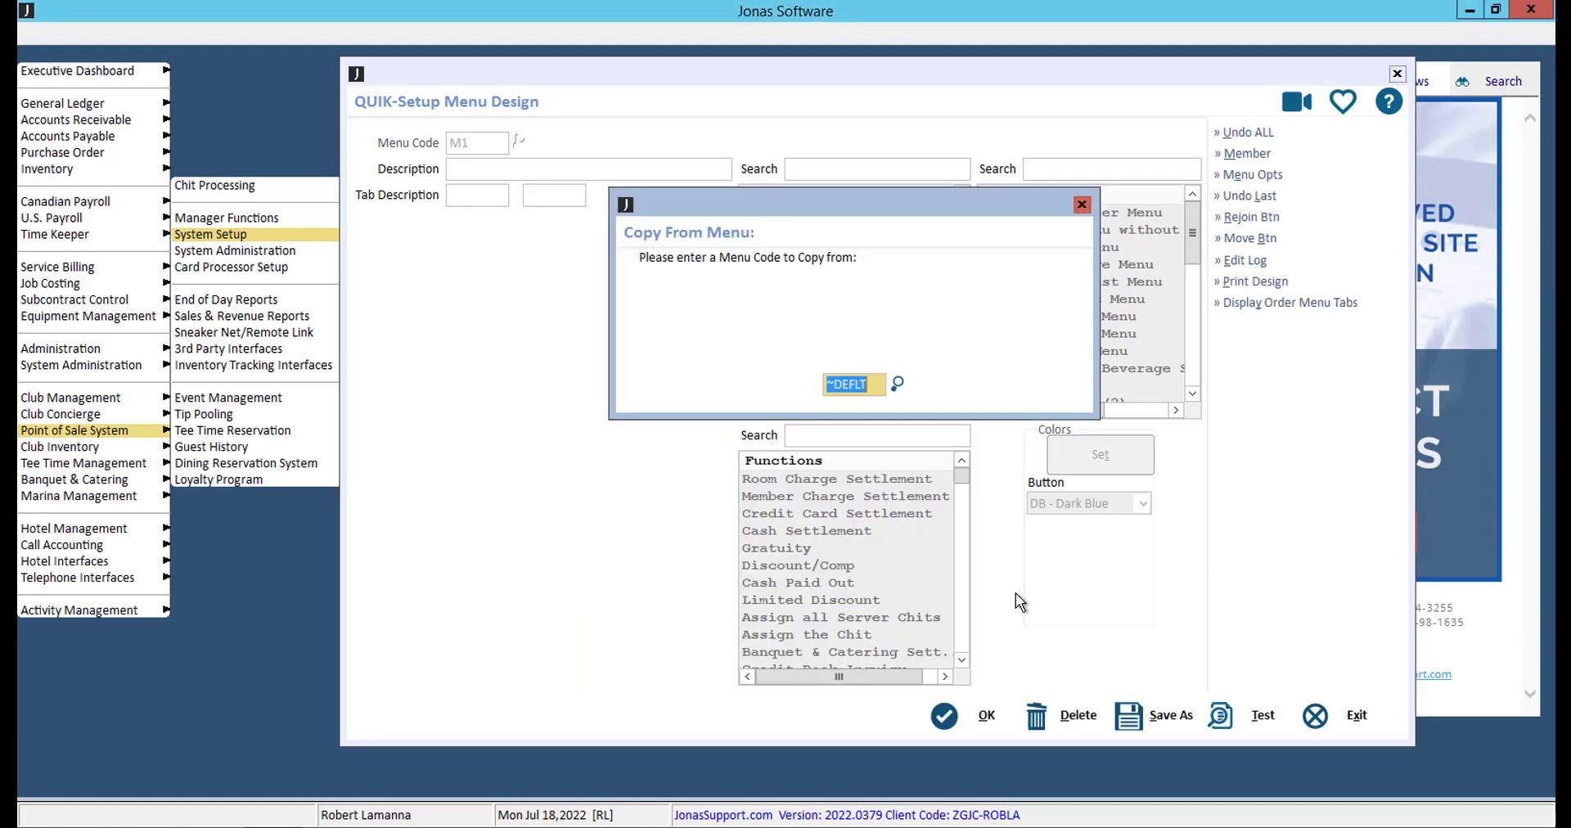
pyautogui.moveTo(1015, 591)
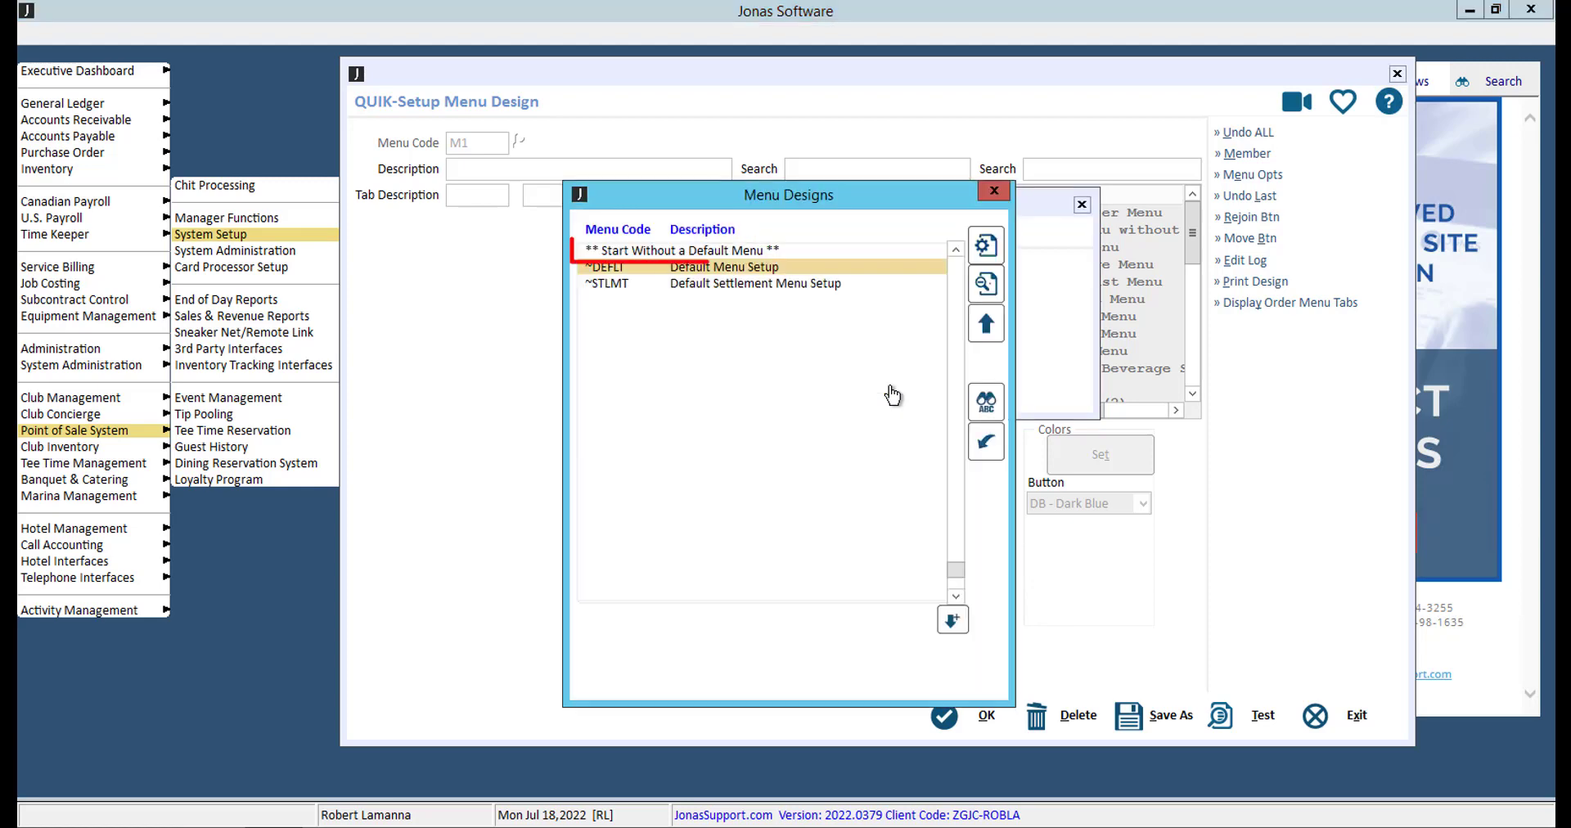
pyautogui.click(681, 250)
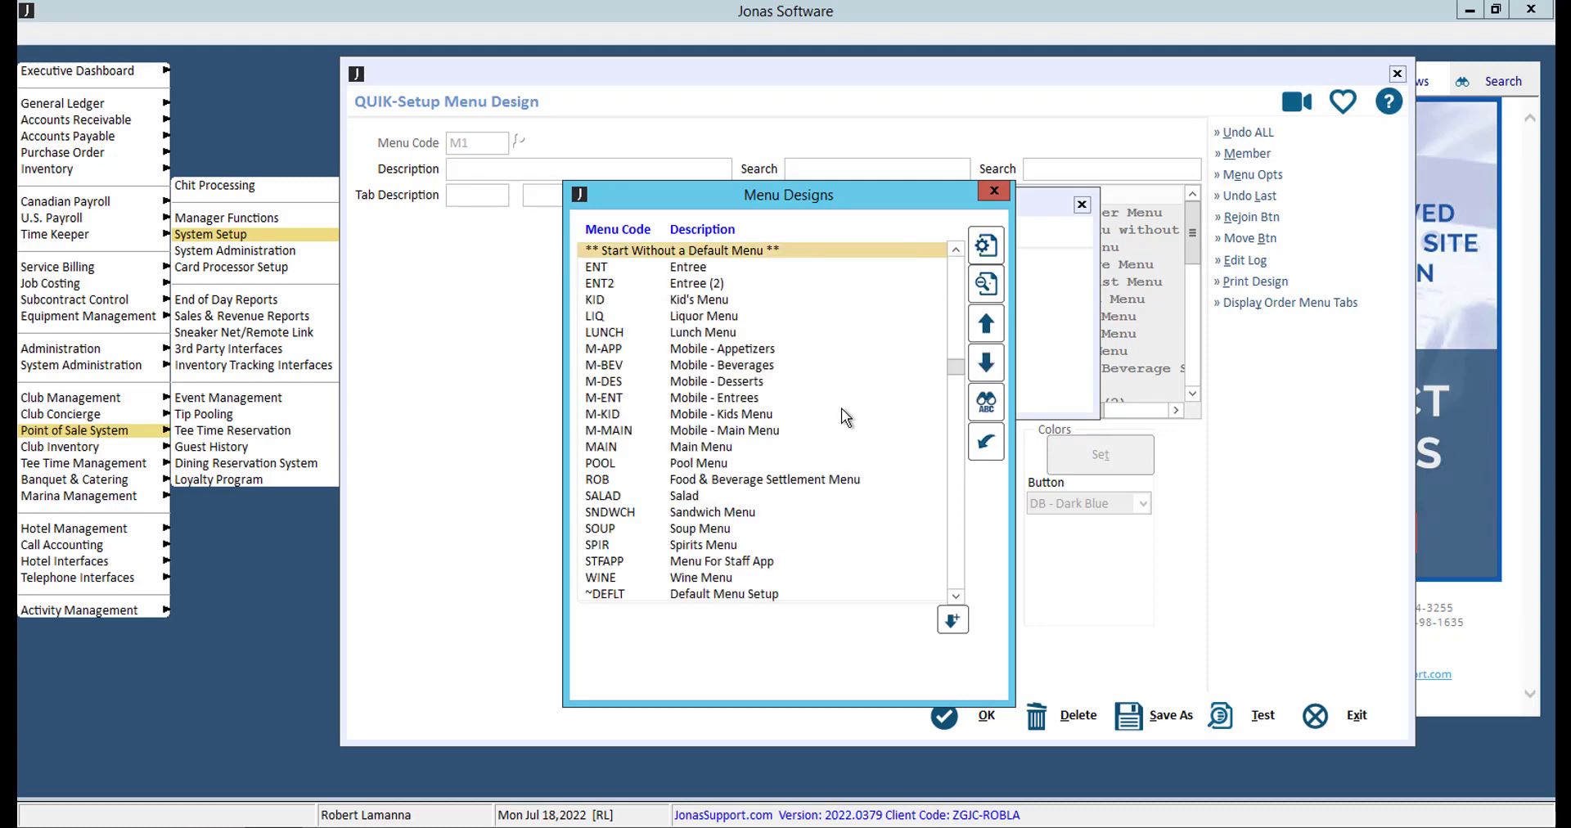
pyautogui.click(725, 430)
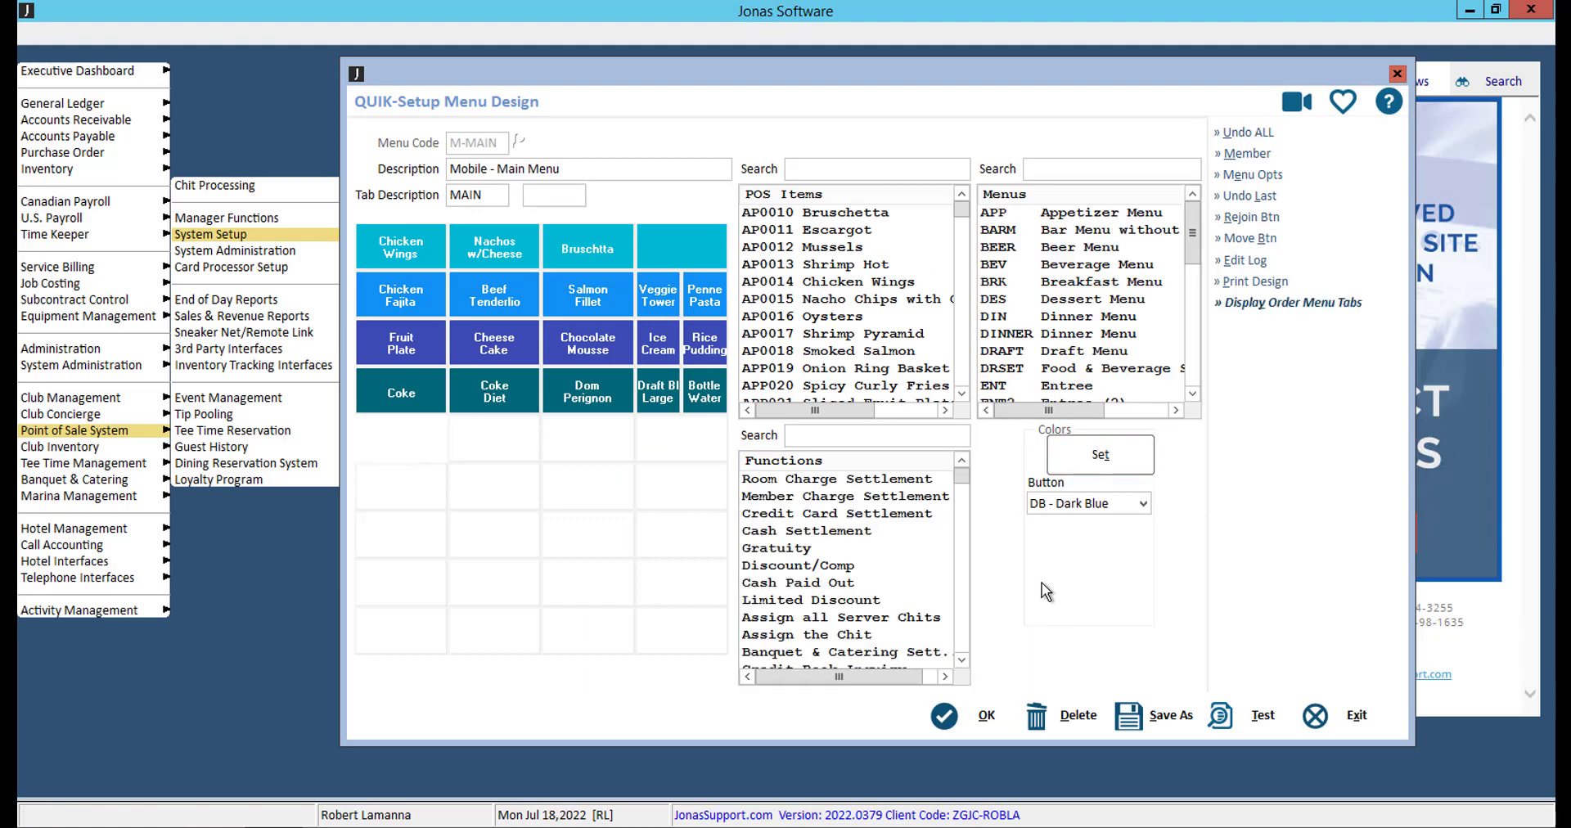
# - Open an unused light-cyan button on the mobile main menu for editing
pyautogui.click(590, 169)
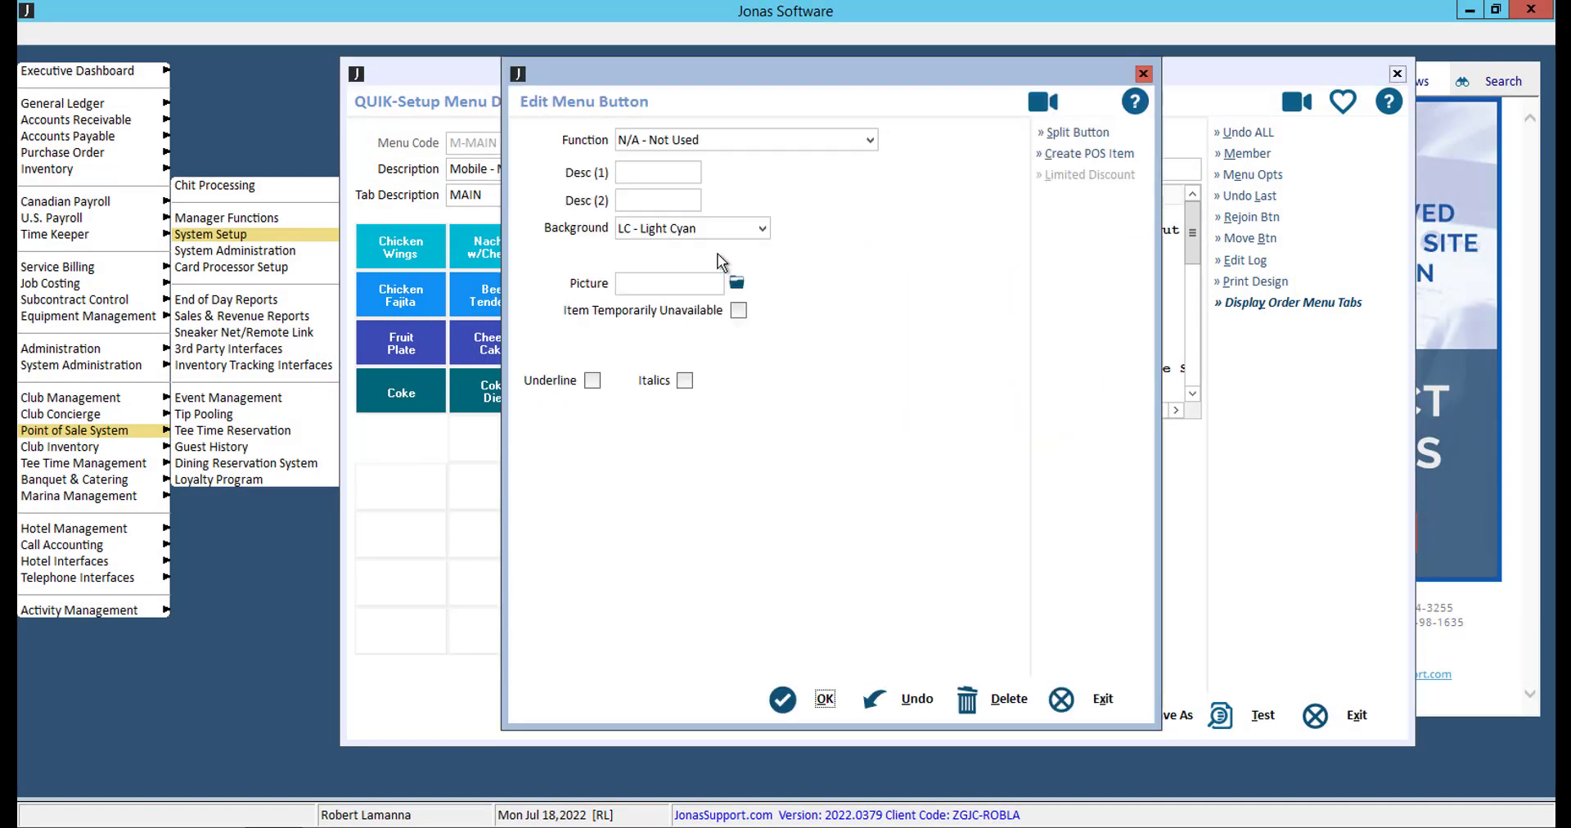
# - Split the blank top-row button into two side-by-side halves
pyautogui.click(1079, 131)
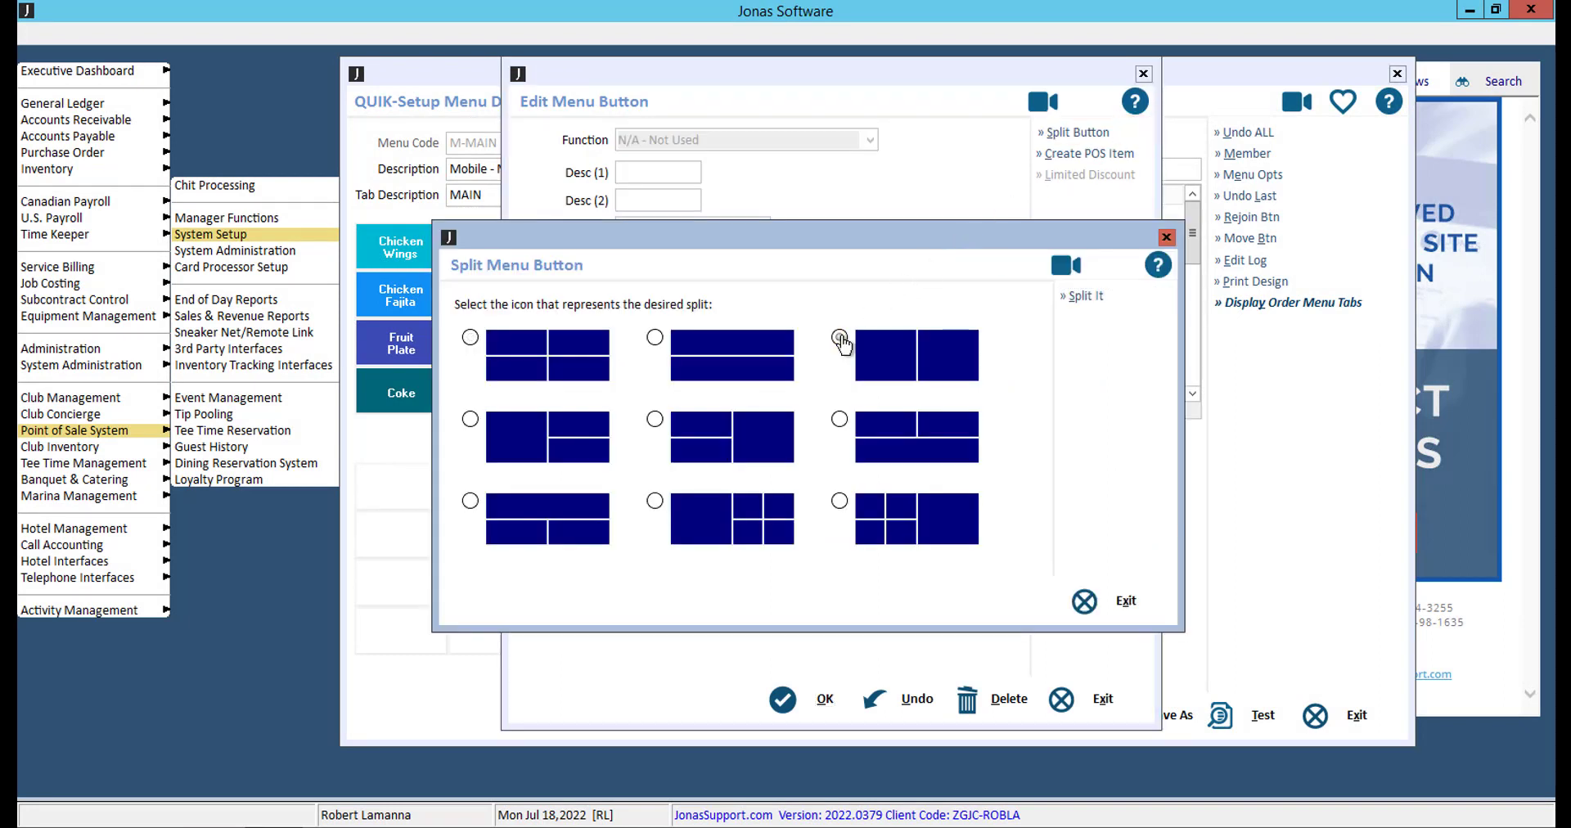
pyautogui.click(839, 337)
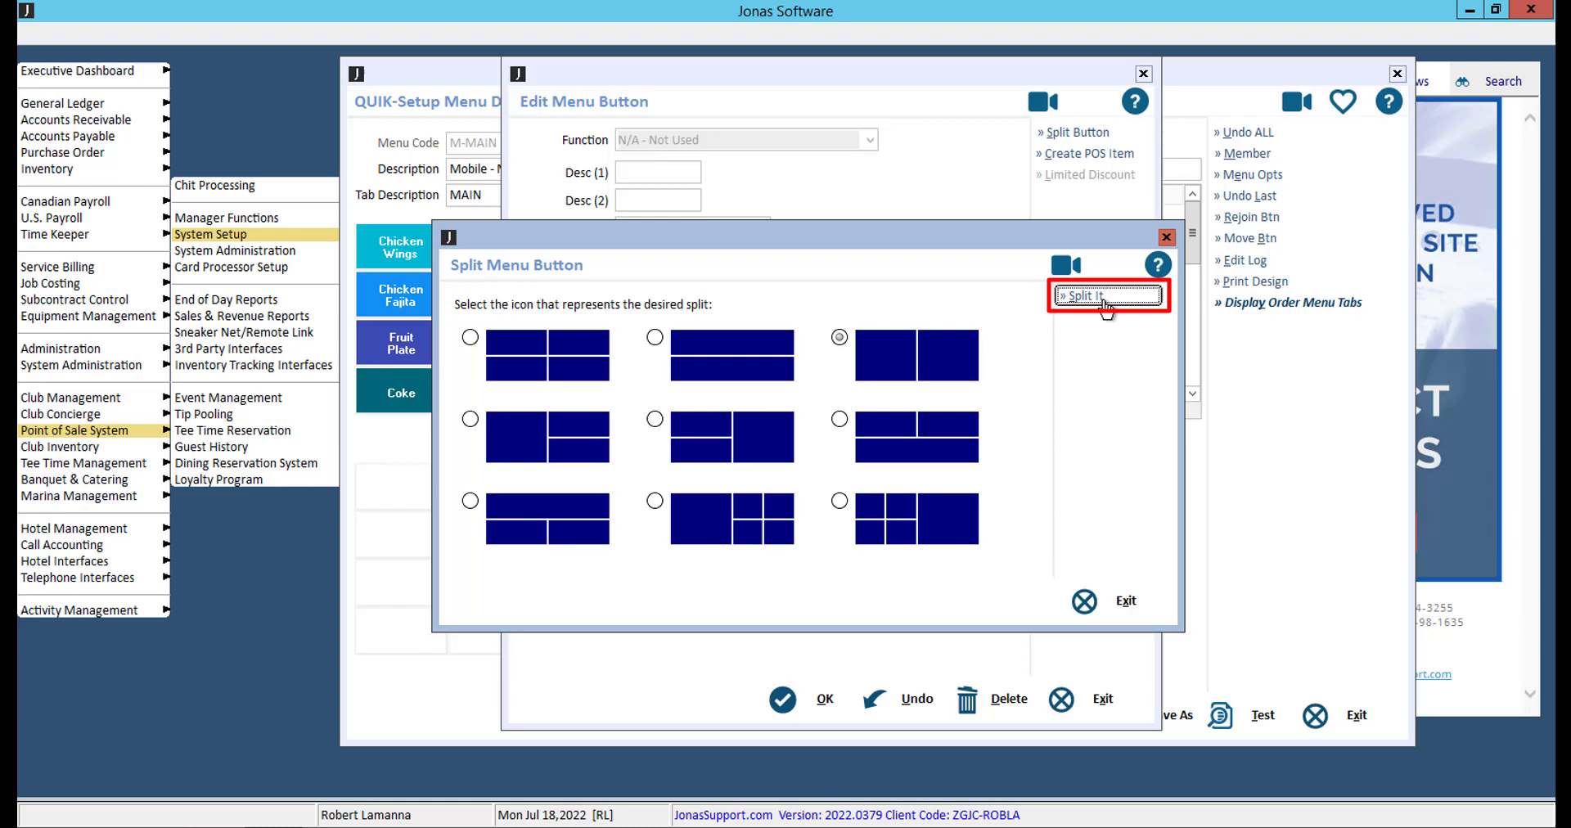
pyautogui.click(1106, 294)
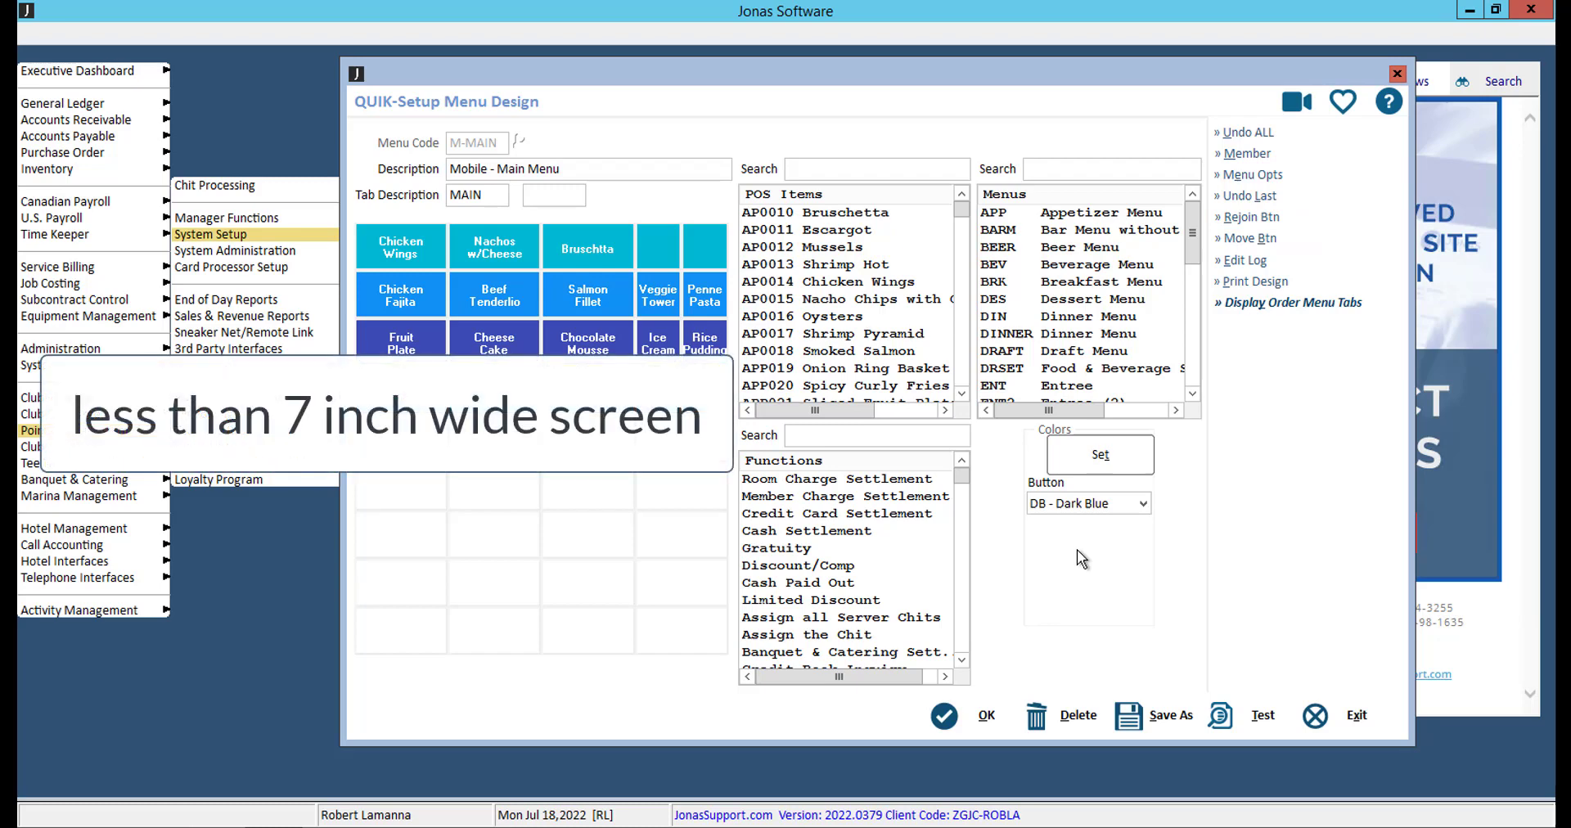
# - Search POS items for ONION and place APP019 Onion Ring Basket on the blank top-row button
pyautogui.click(1262, 715)
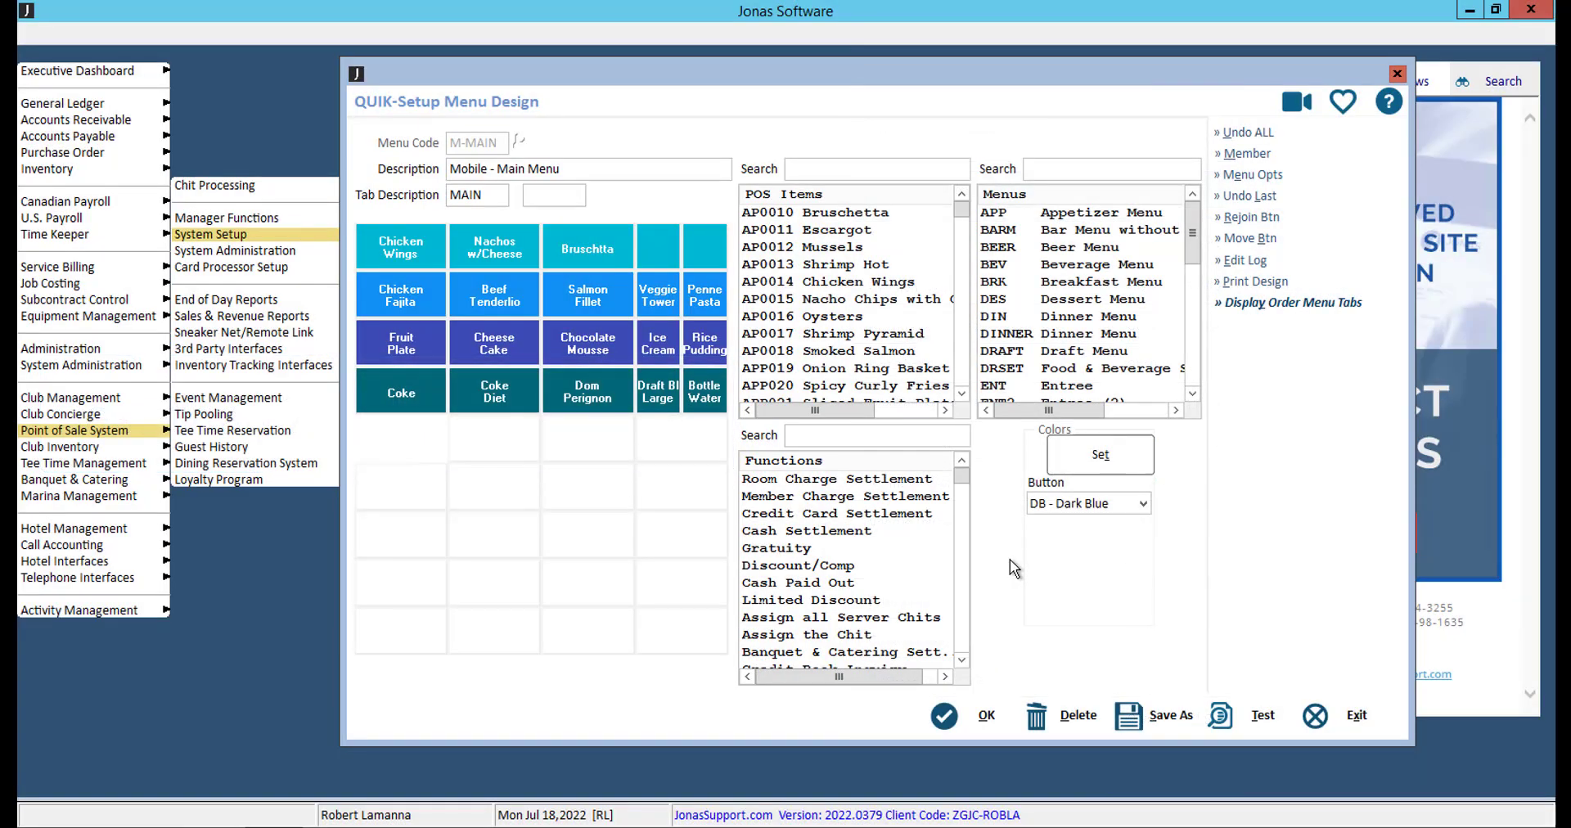
pyautogui.click(399, 247)
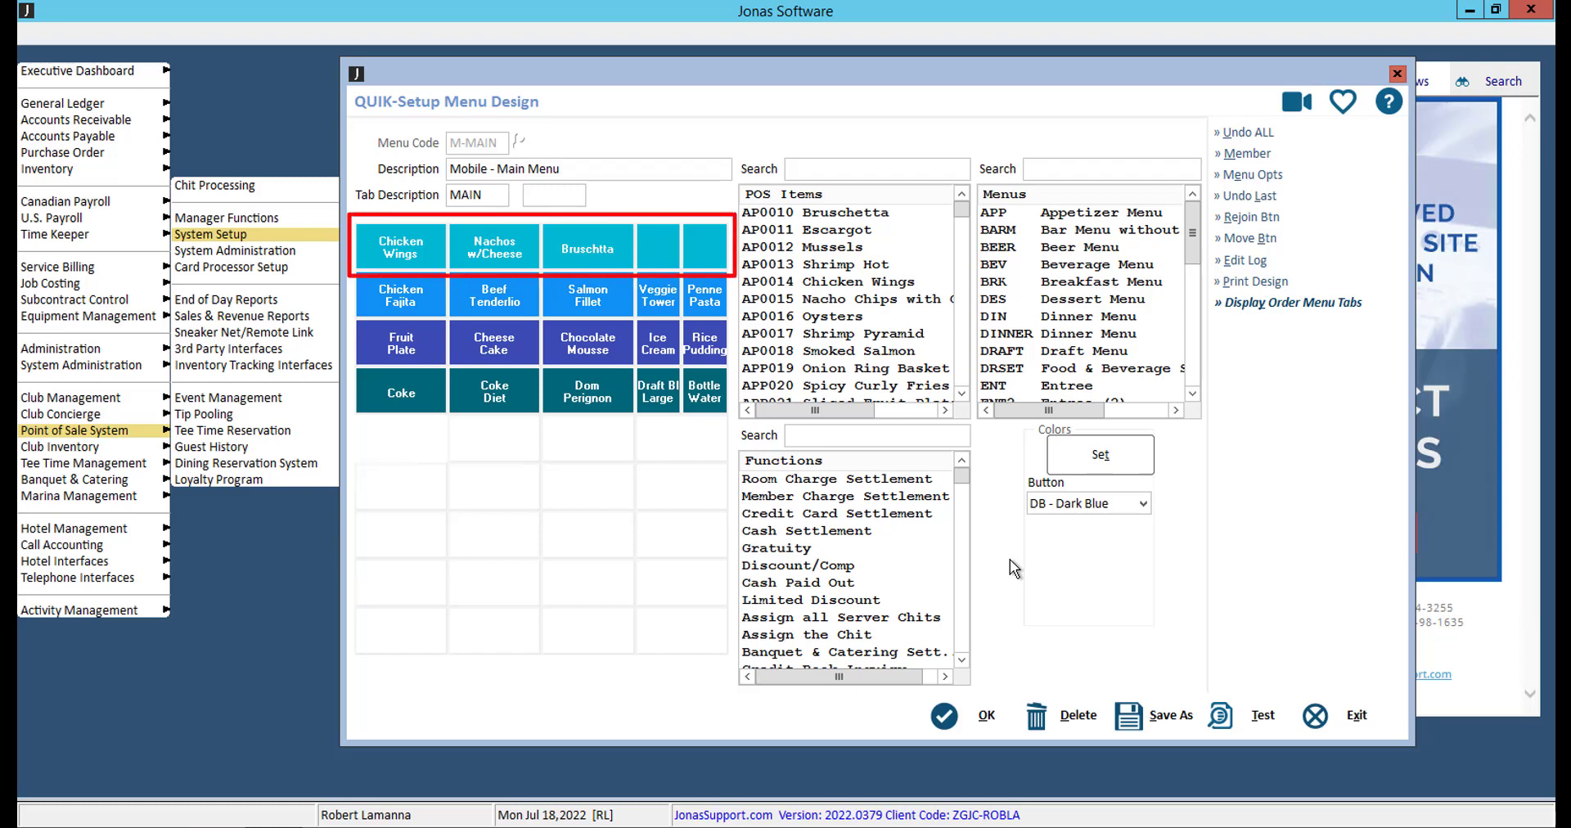
pyautogui.moveTo(457, 253); pyautogui.dragTo(681, 249)
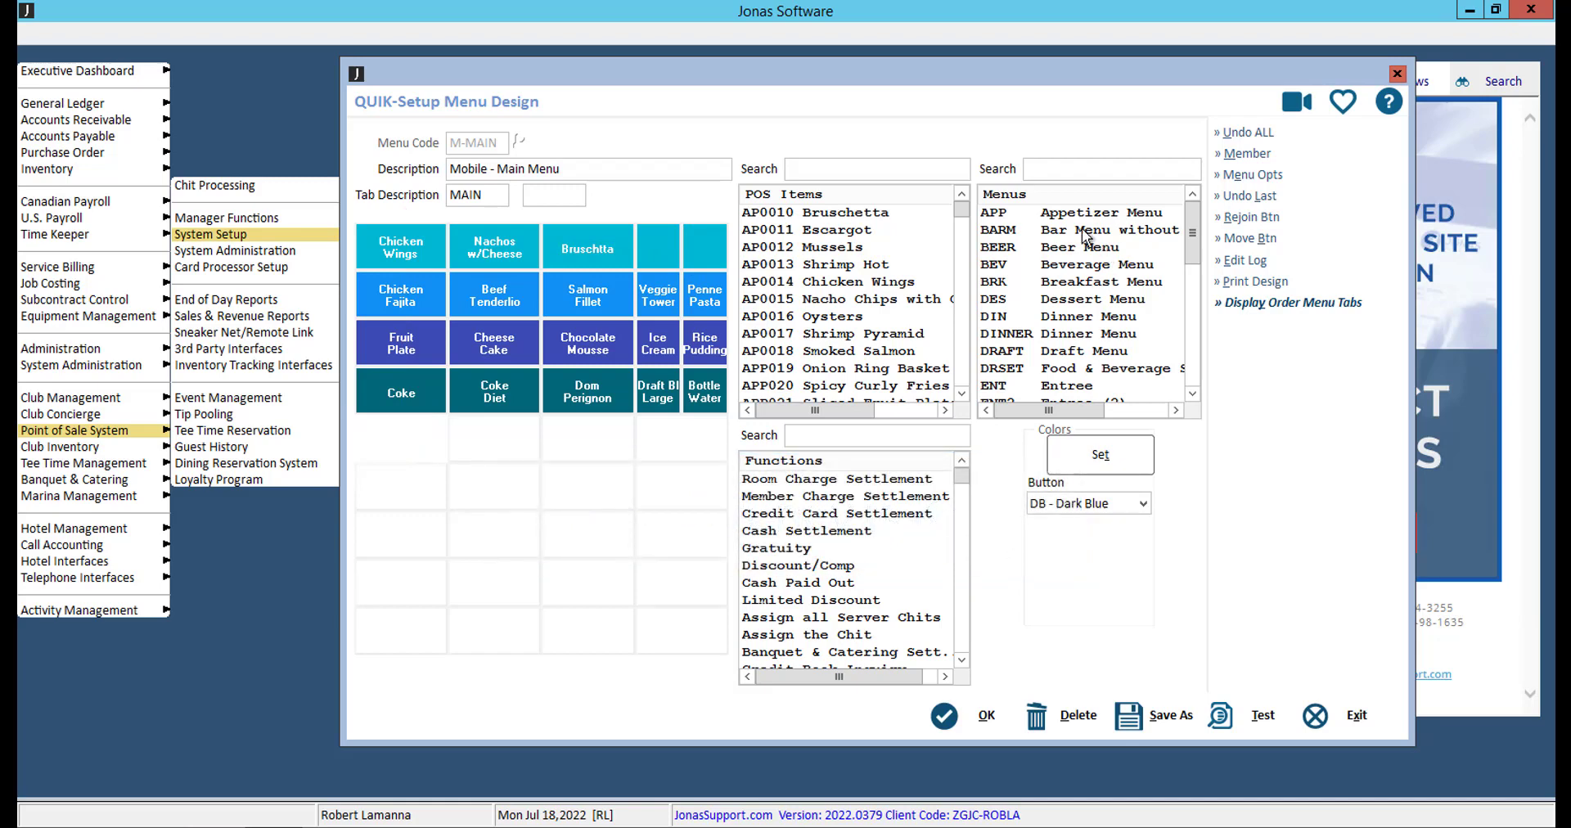
pyautogui.write('O')
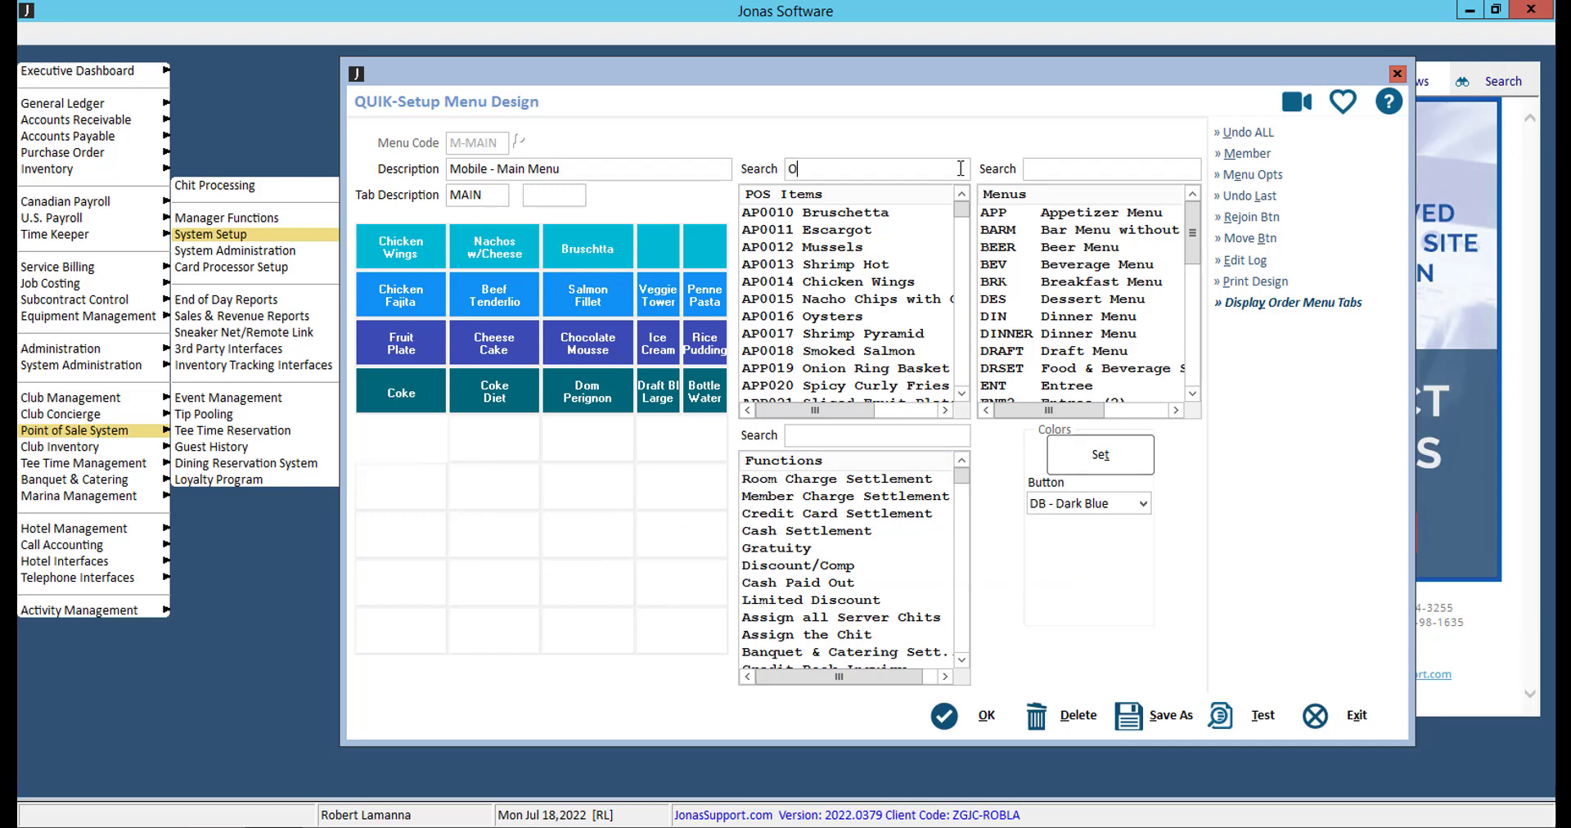
pyautogui.write('NION')
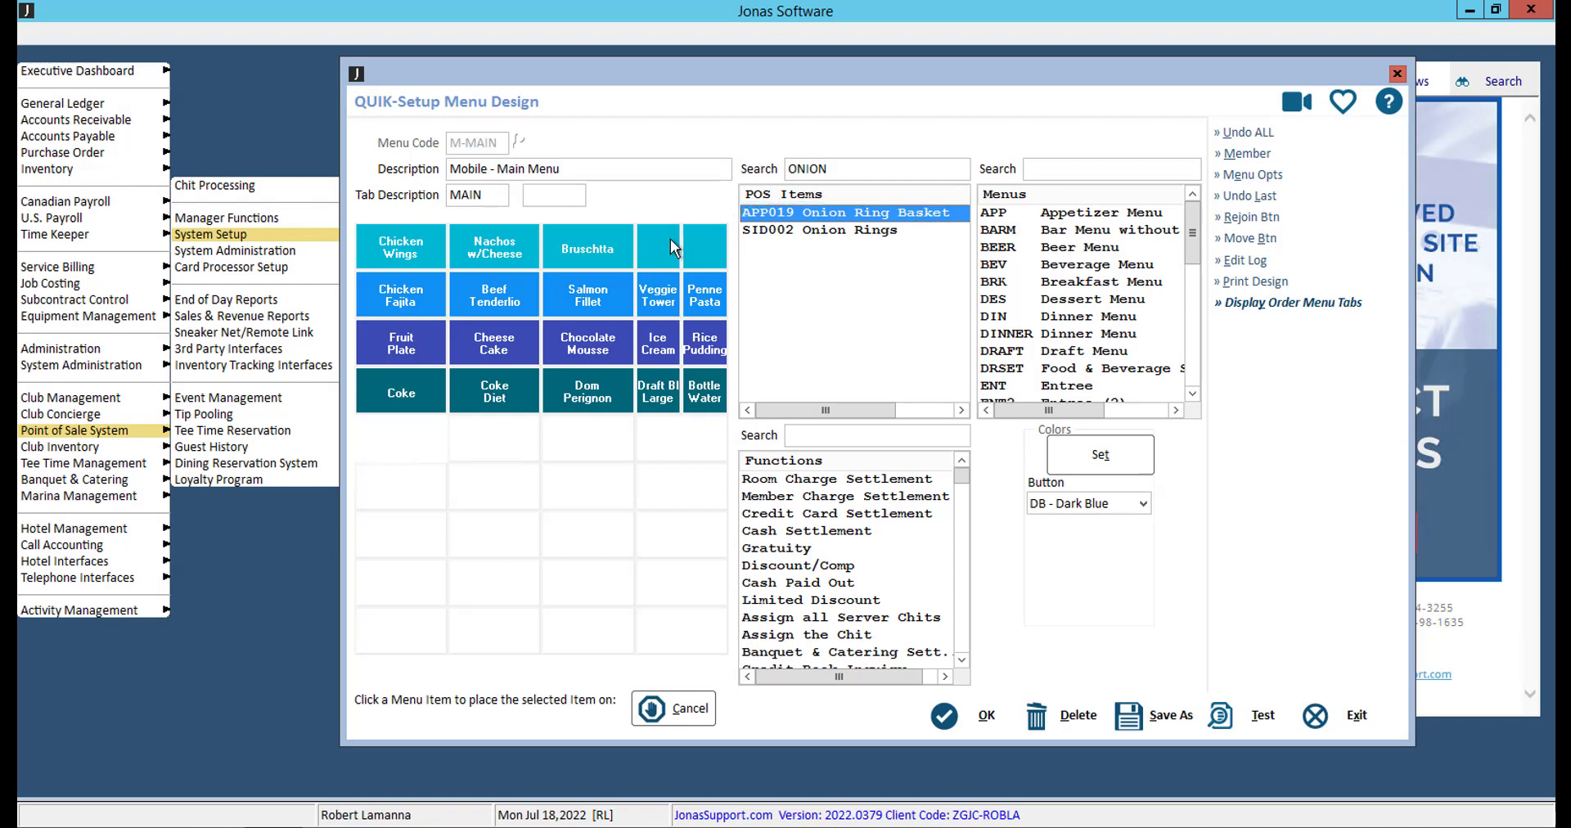
pyautogui.click(658, 245)
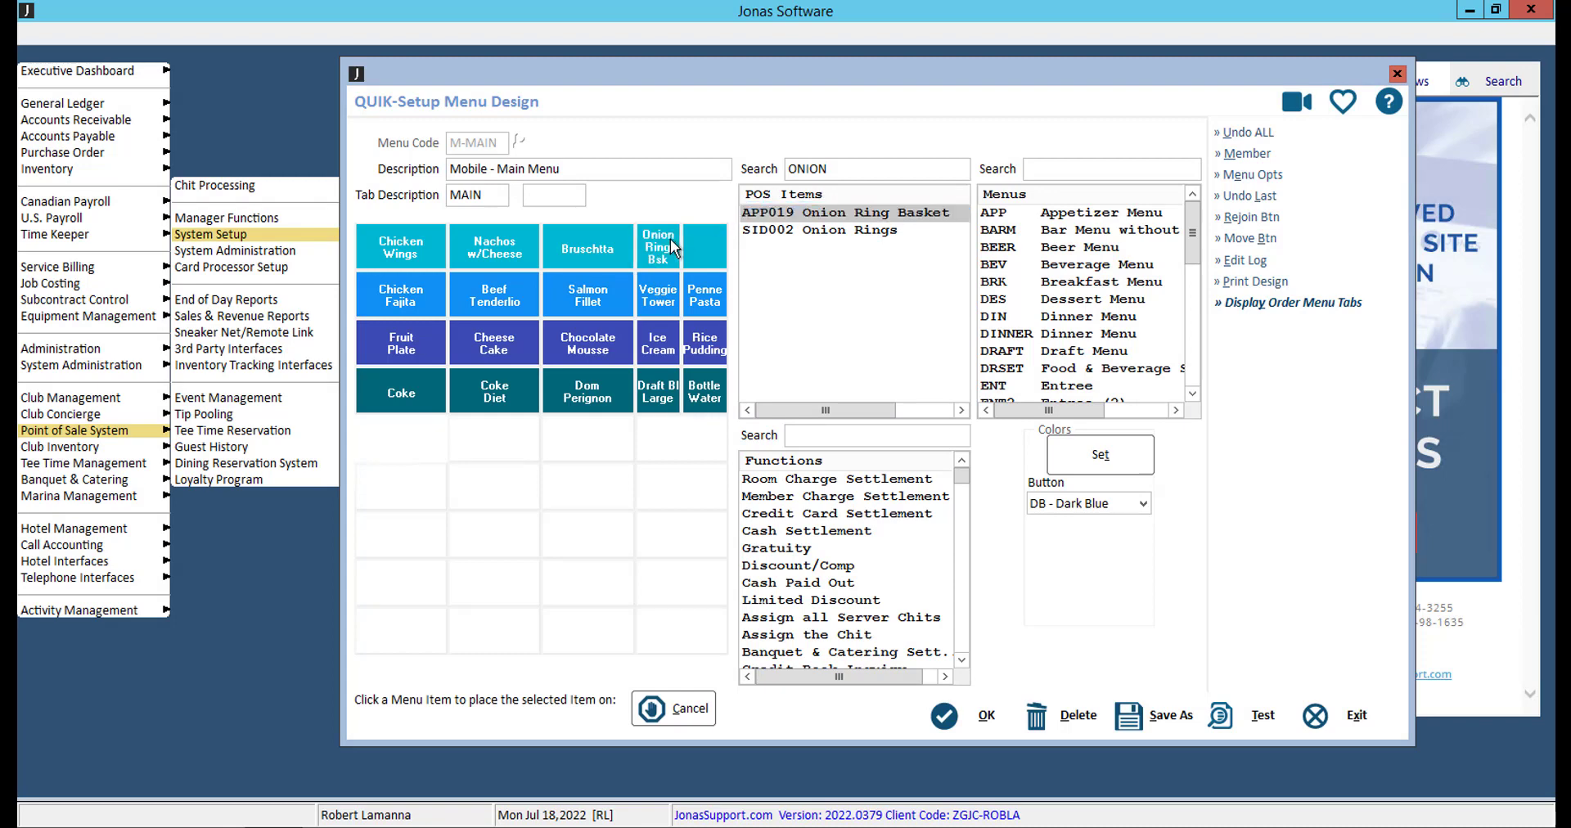
pyautogui.moveTo(699, 687)
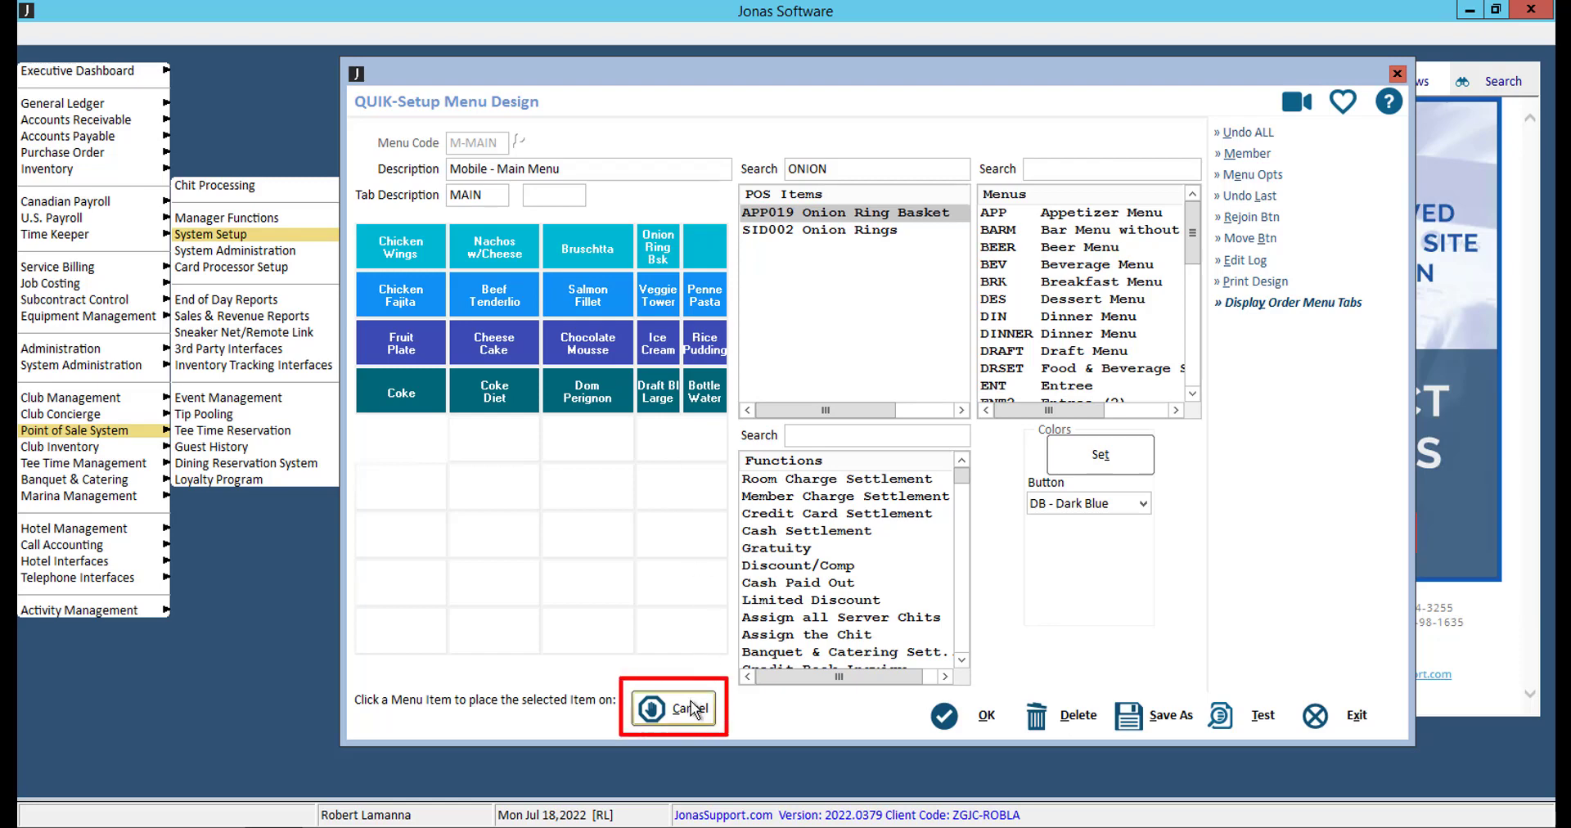
# - Cancel item placement, keeping Onion Ring Bsk on the split top-row button
pyautogui.click(686, 713)
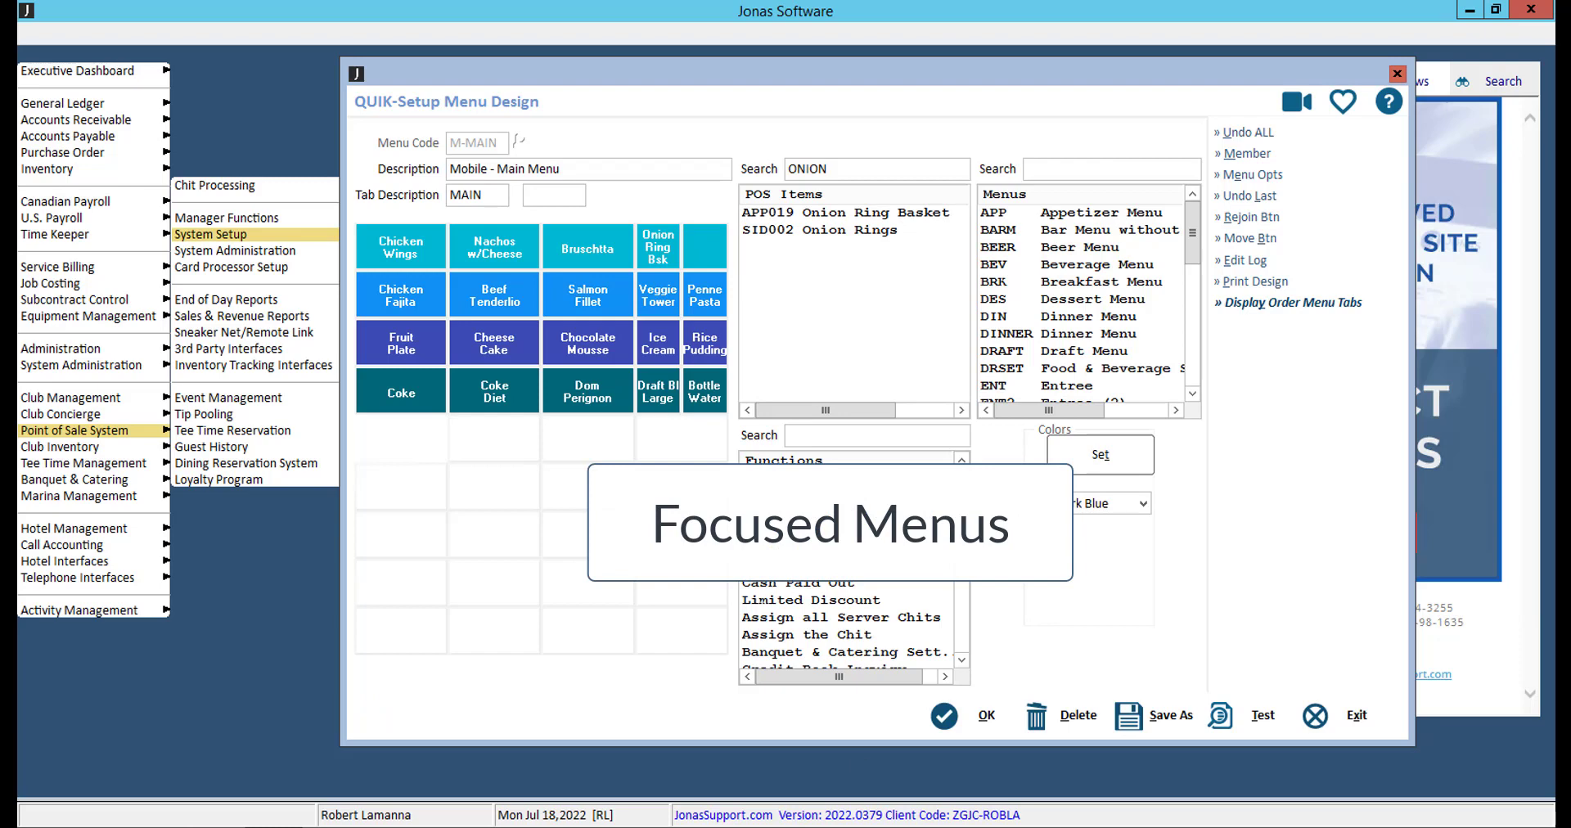
pyautogui.moveTo(743, 695)
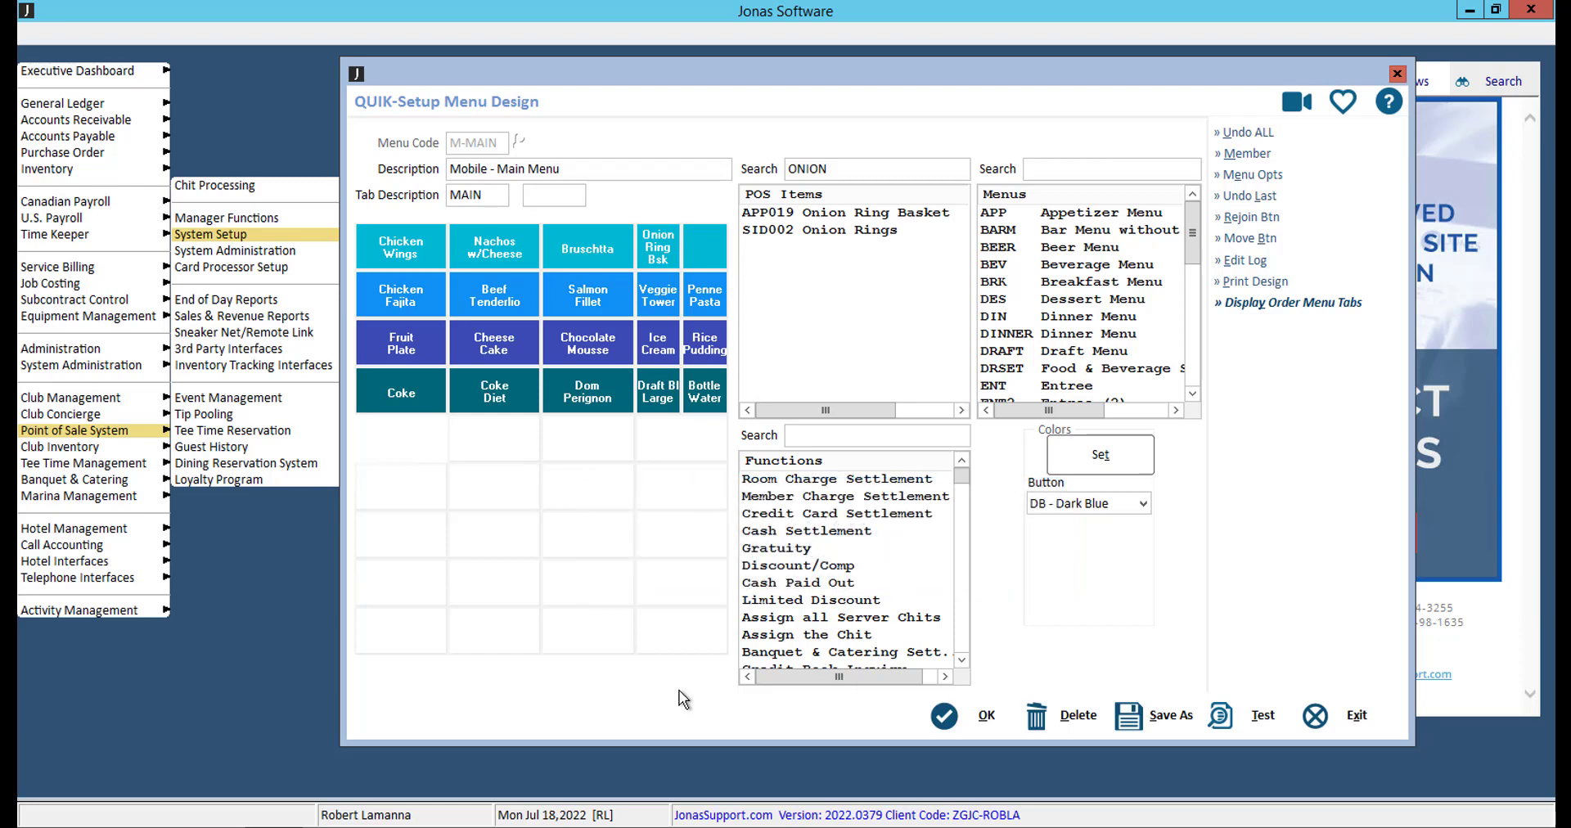
pyautogui.moveTo(669, 275)
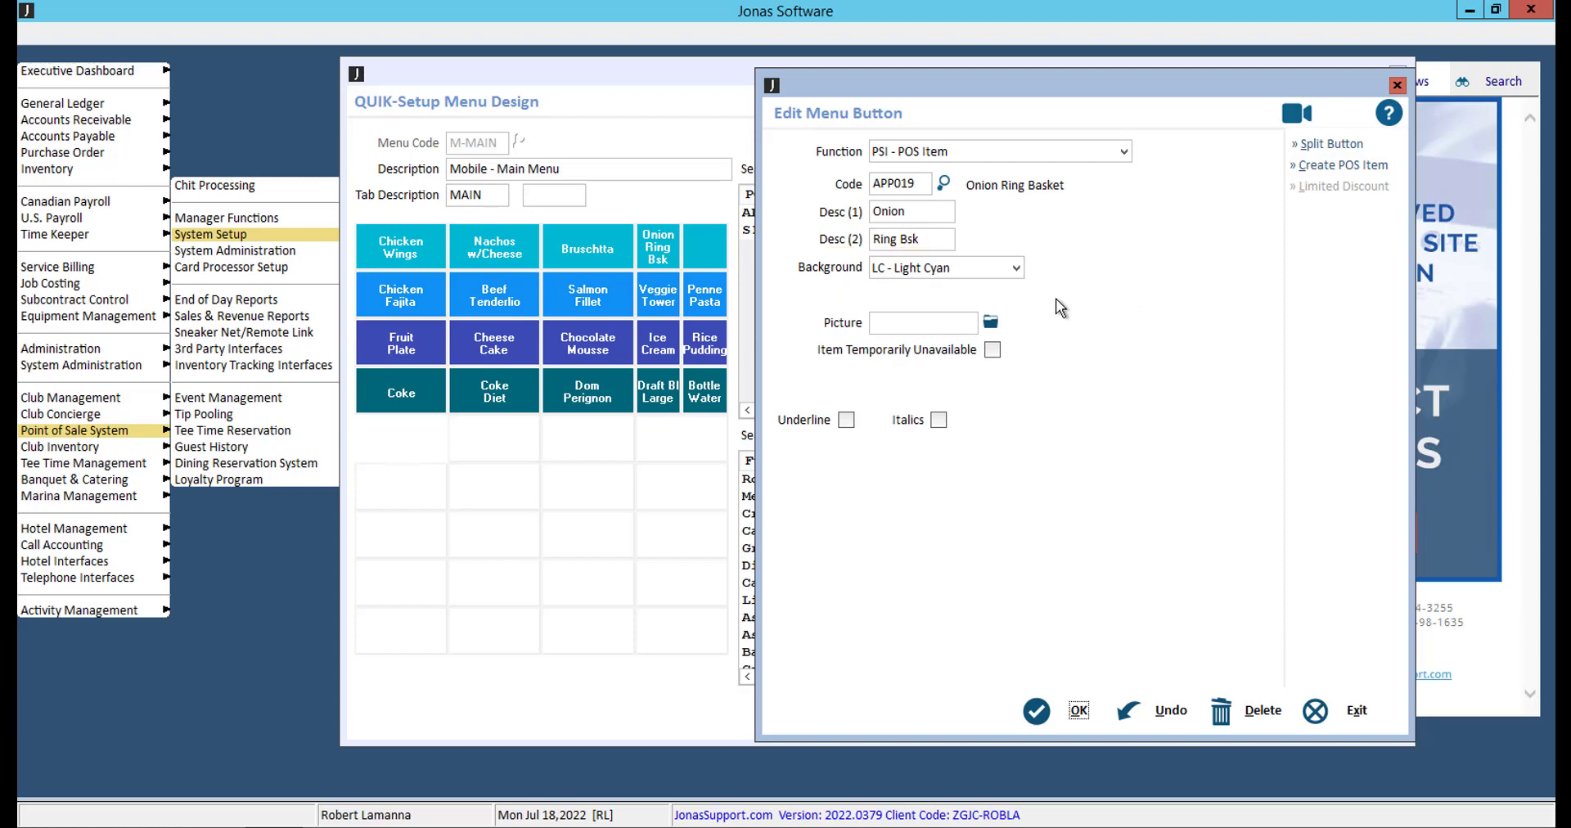
pyautogui.moveTo(1071, 634)
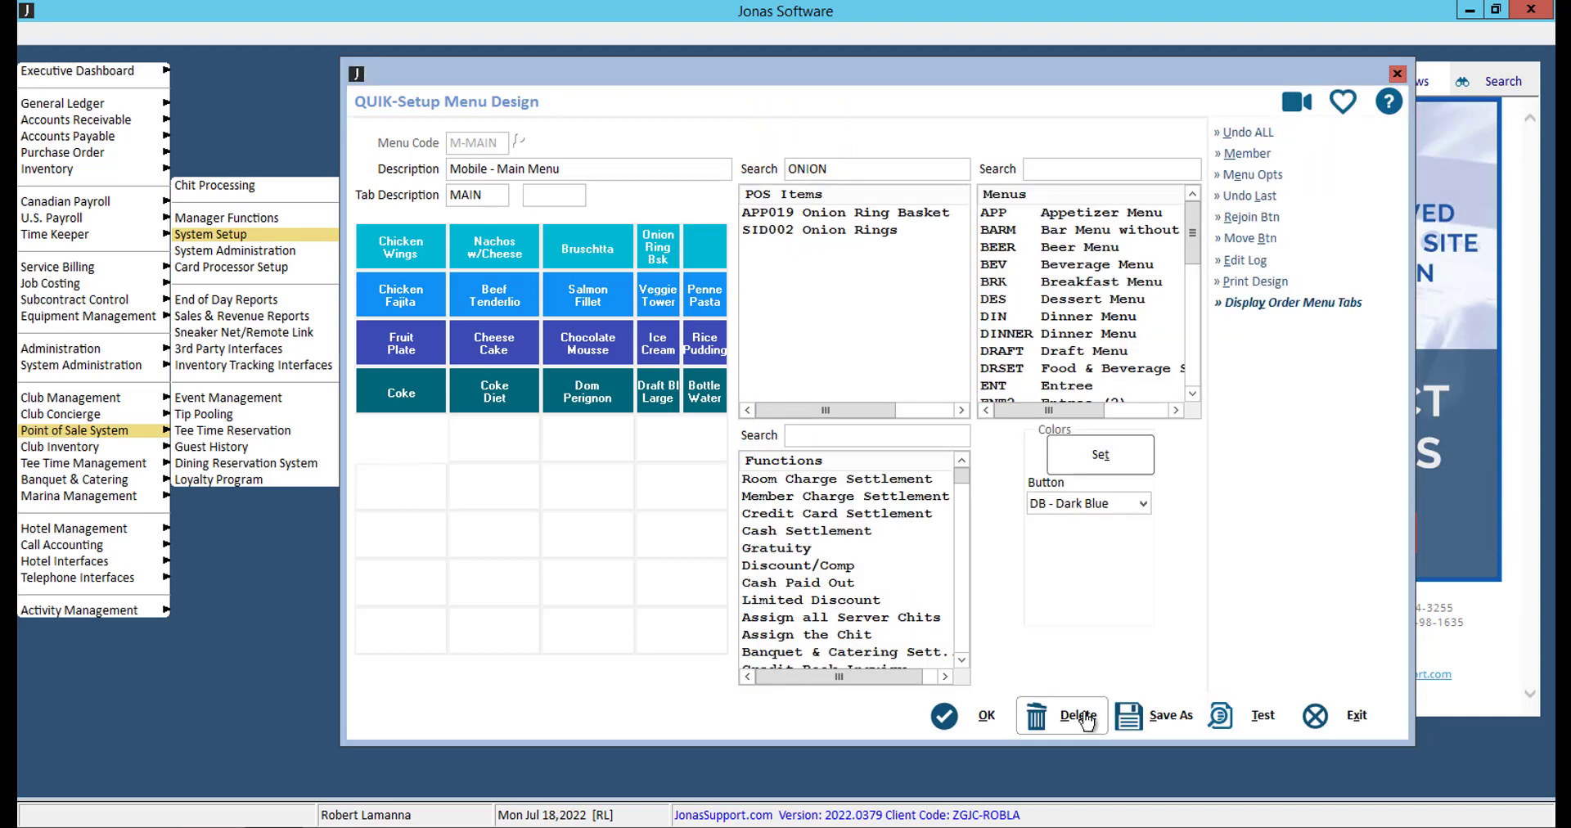
pyautogui.moveTo(1127, 631)
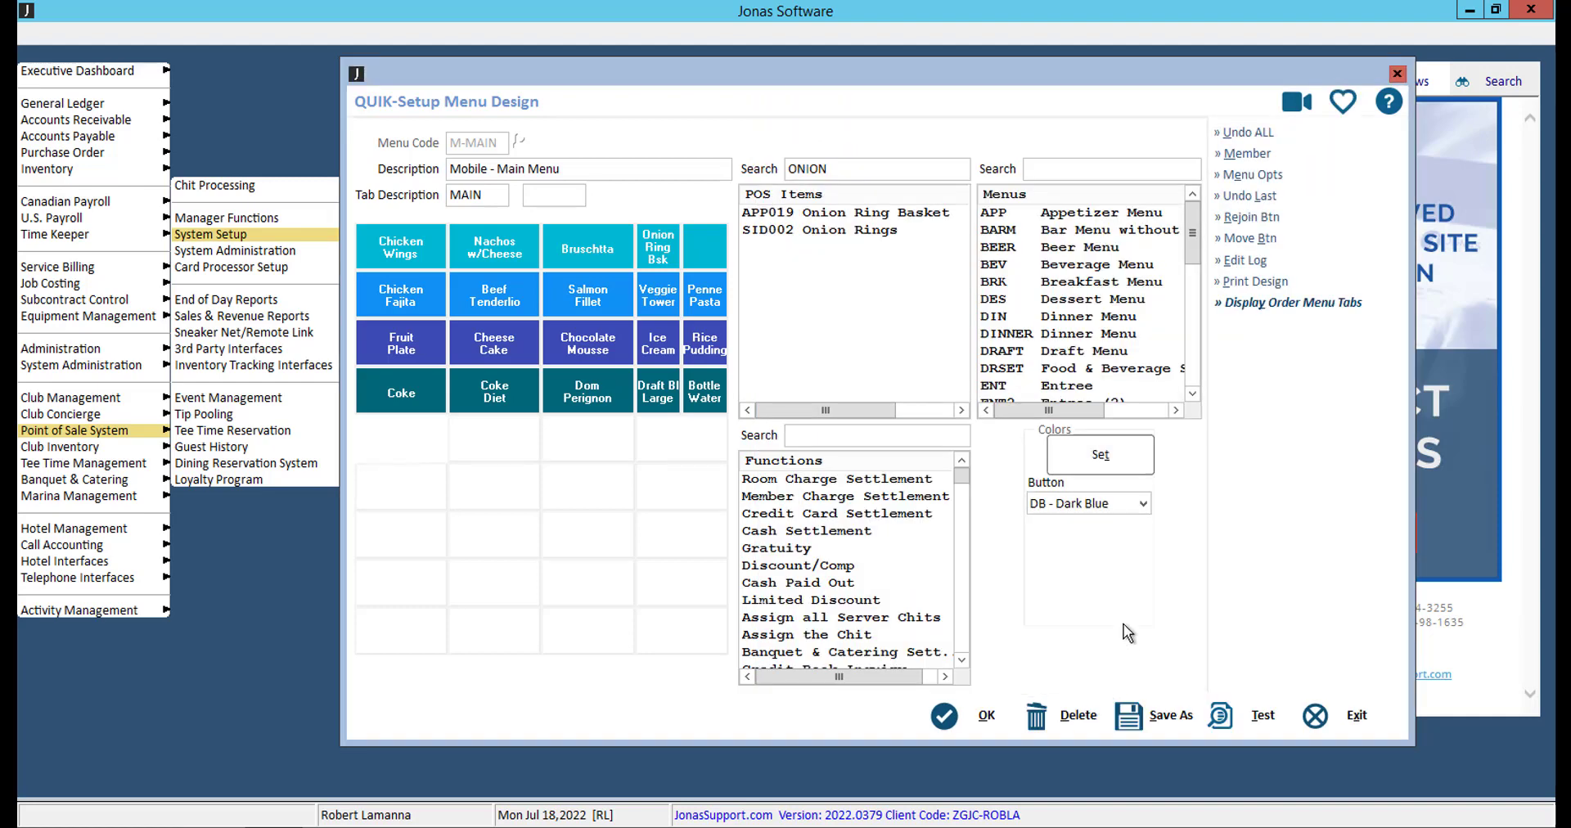
# - Colour the empty fifth-row buttons GR - Green
pyautogui.click(1141, 503)
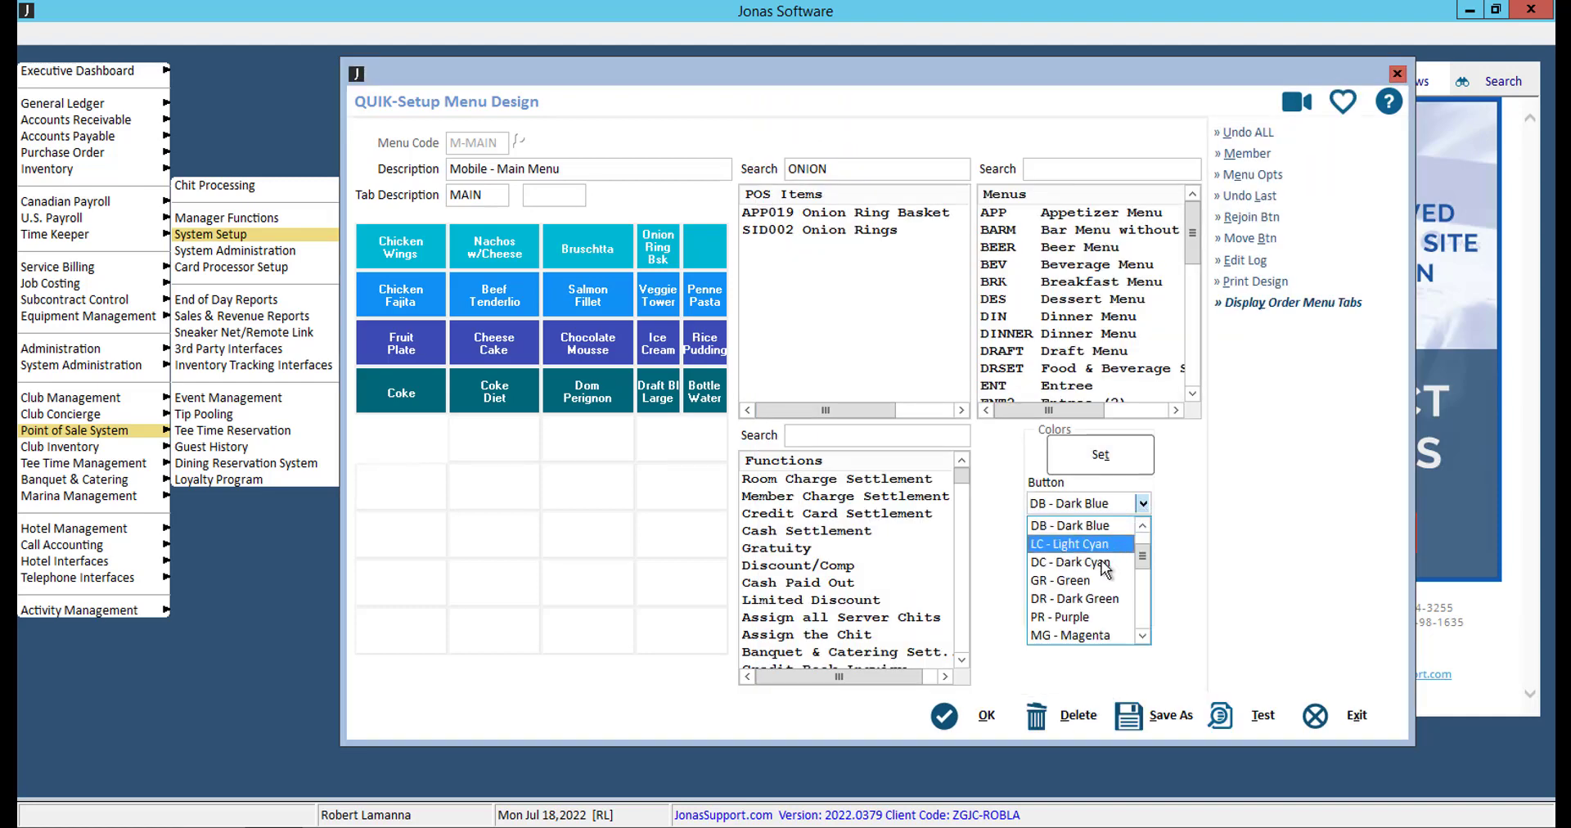
pyautogui.click(1060, 581)
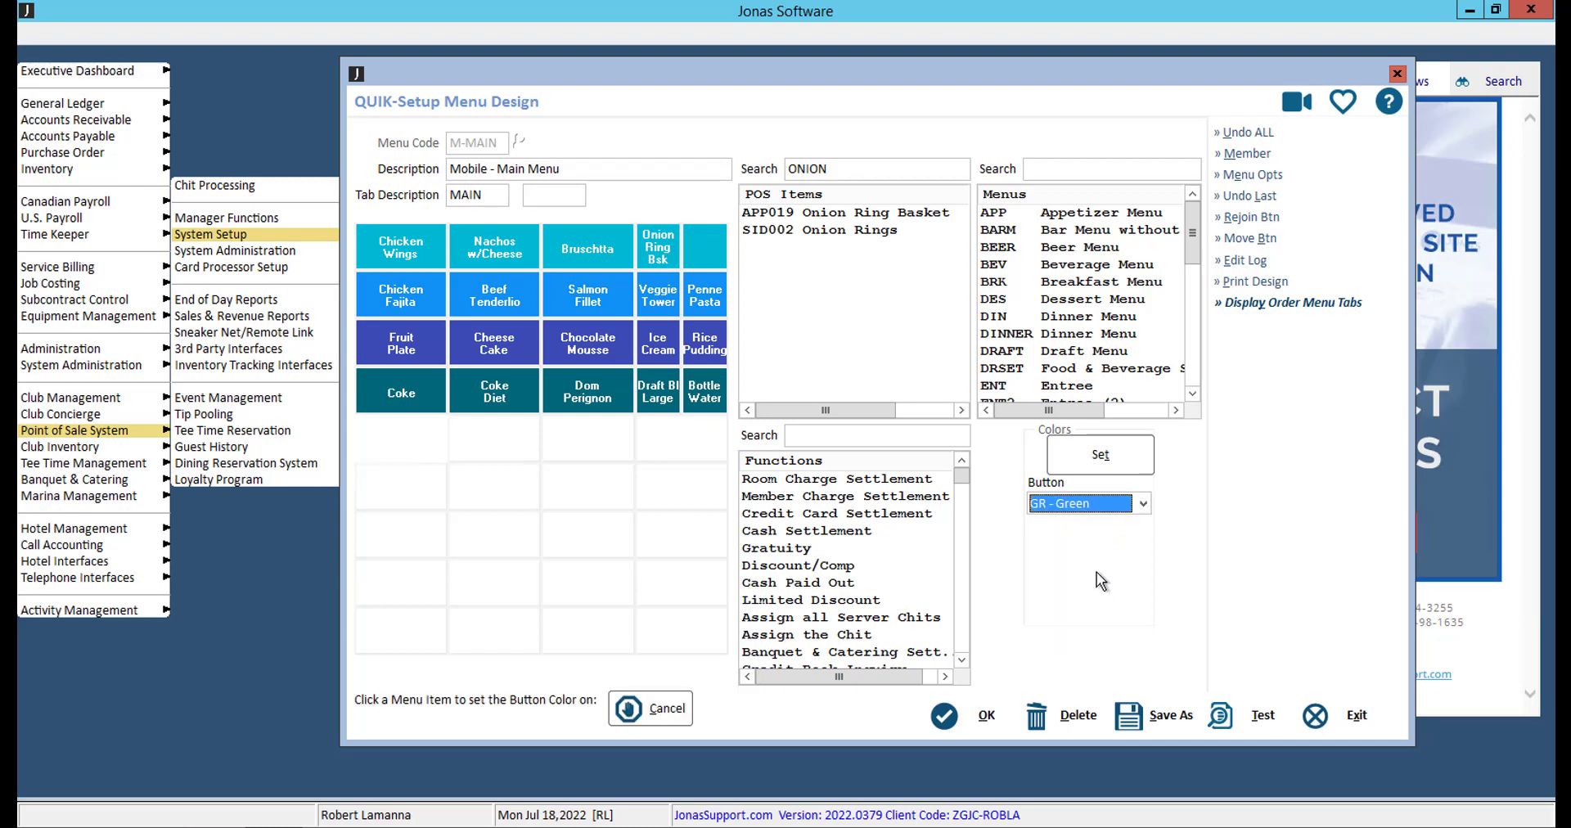
pyautogui.click(399, 439)
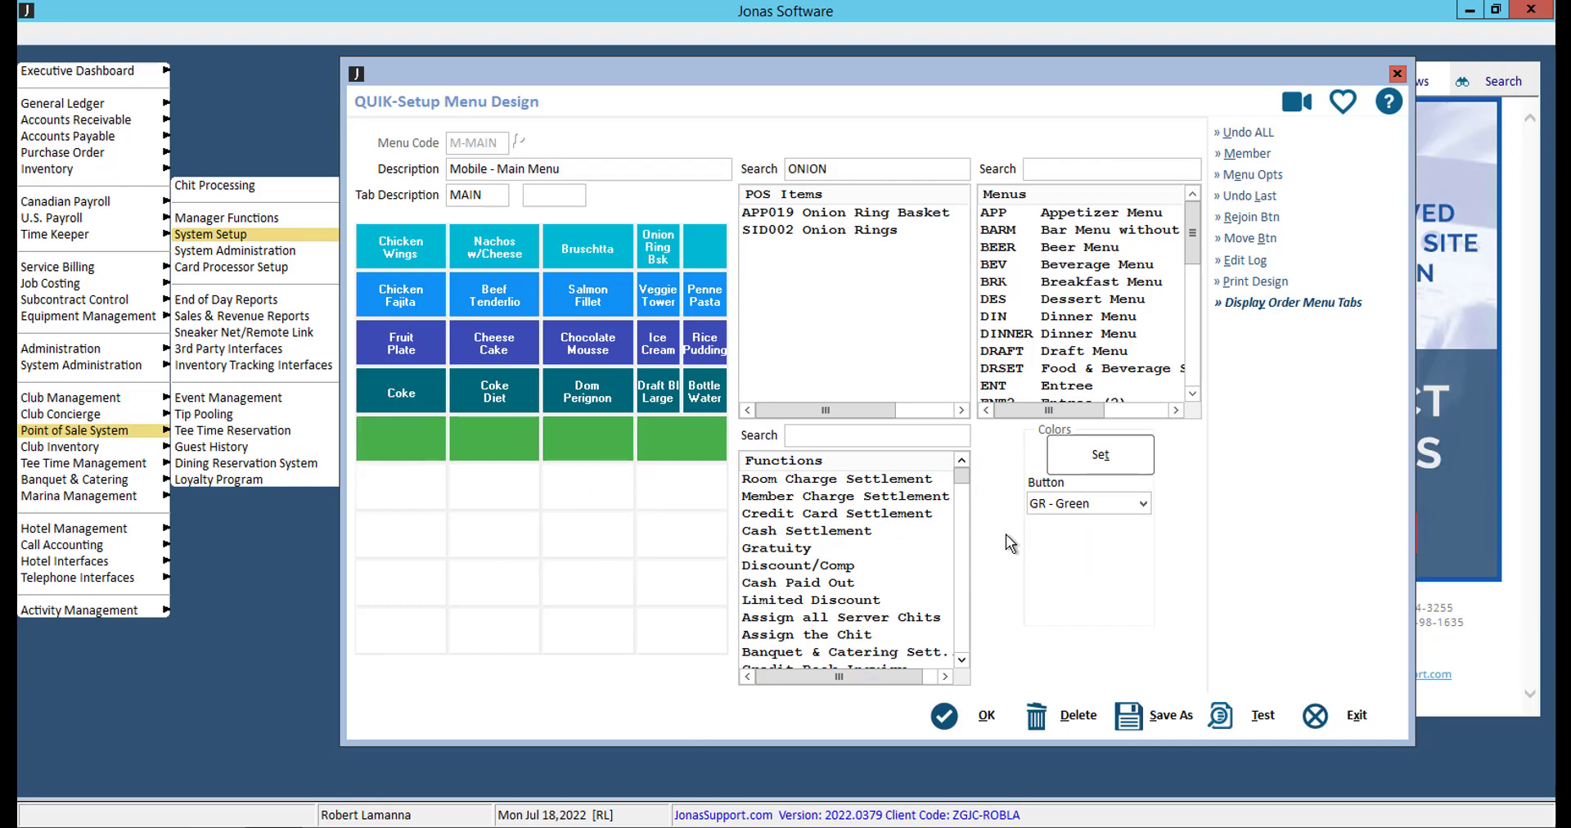
# - Move the Onion Ring Bsk button to the last column of row one
pyautogui.click(1245, 237)
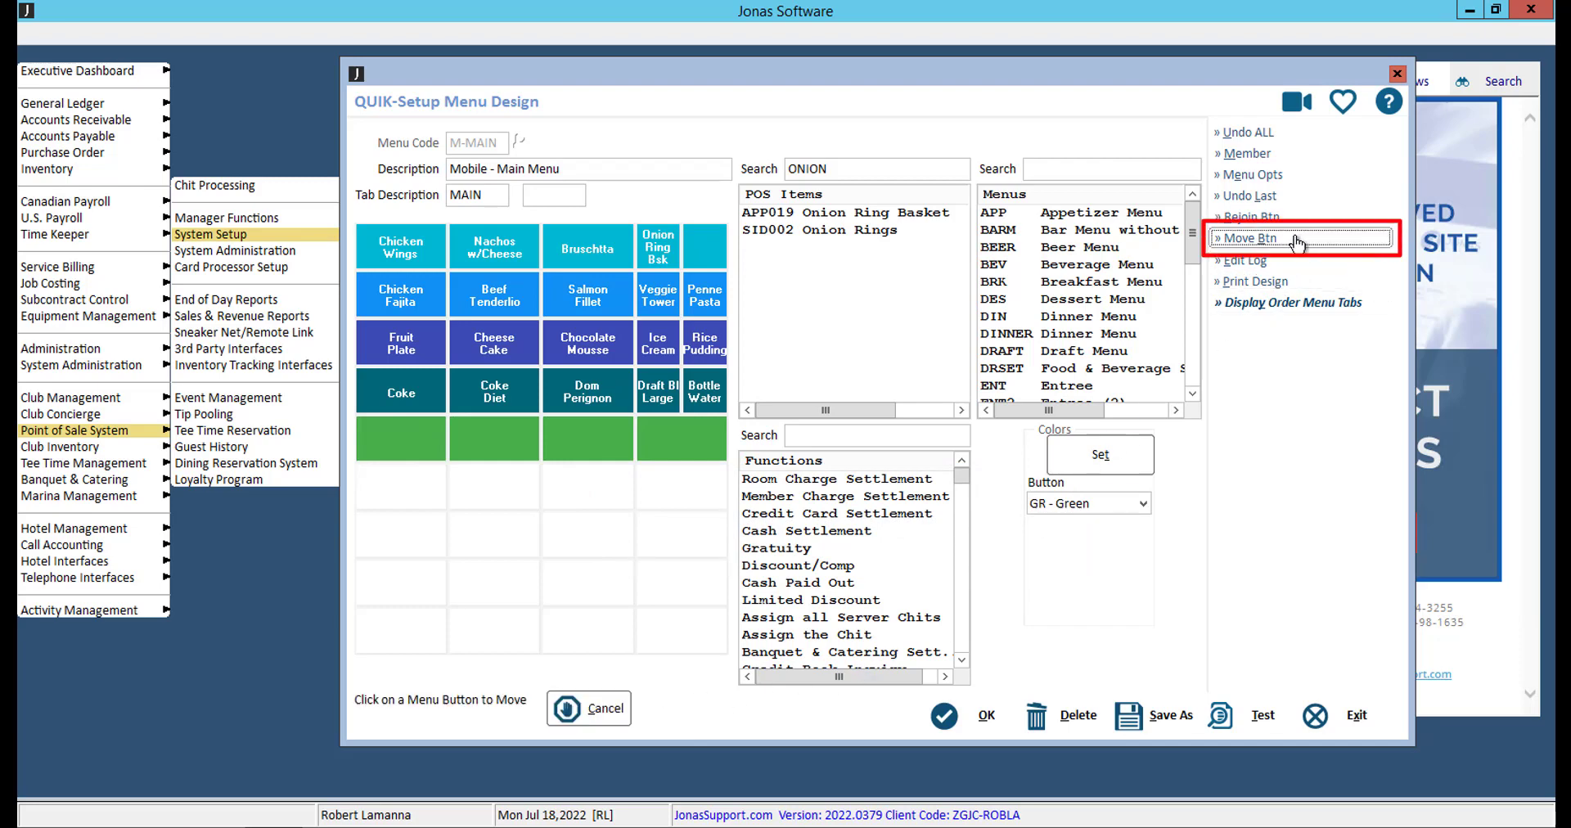
pyautogui.click(1246, 238)
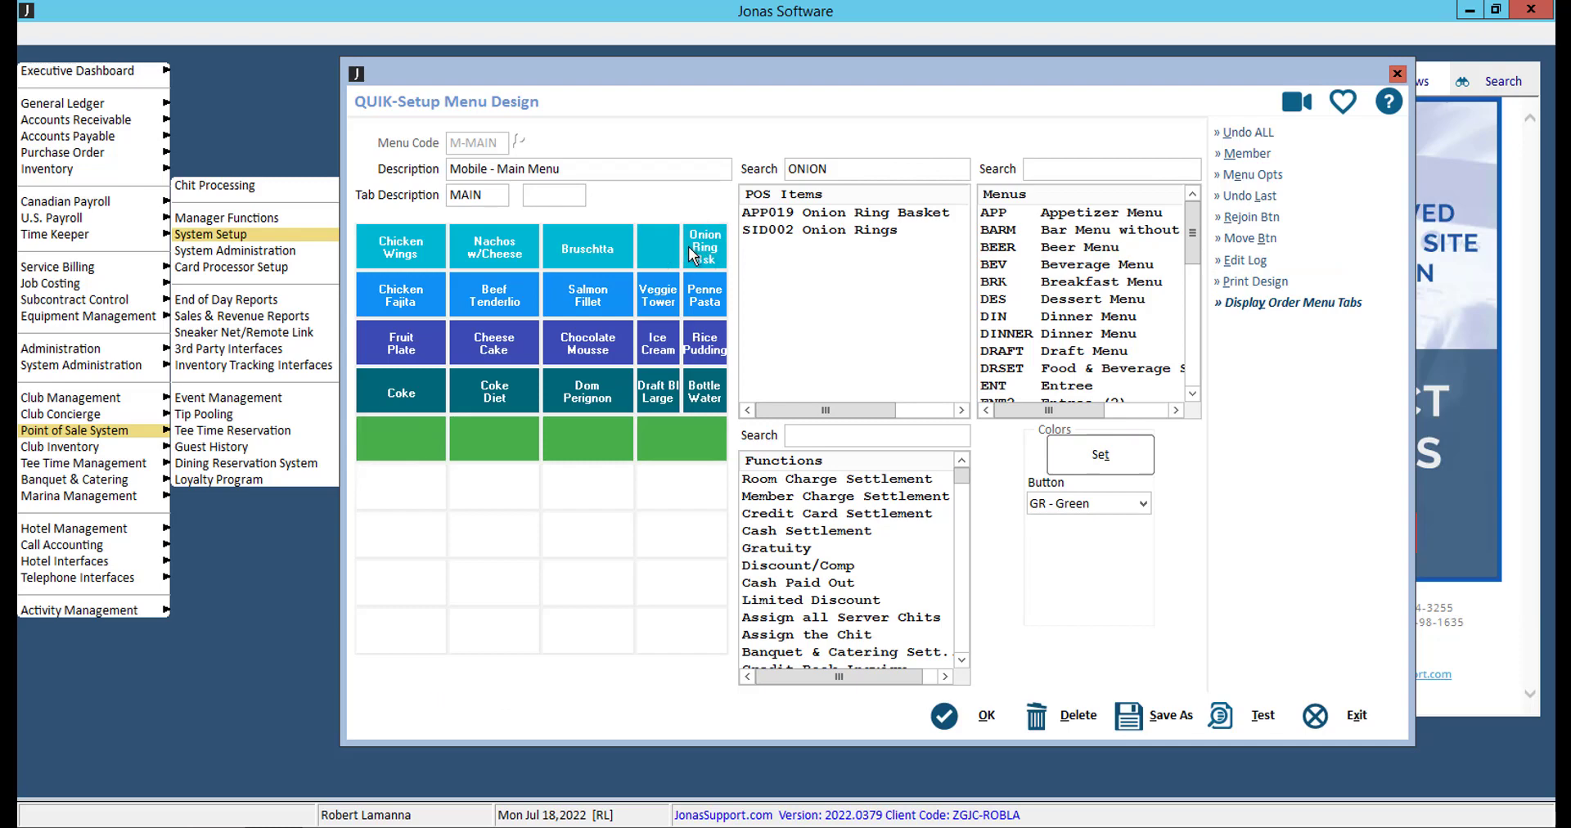
pyautogui.moveTo(653, 698)
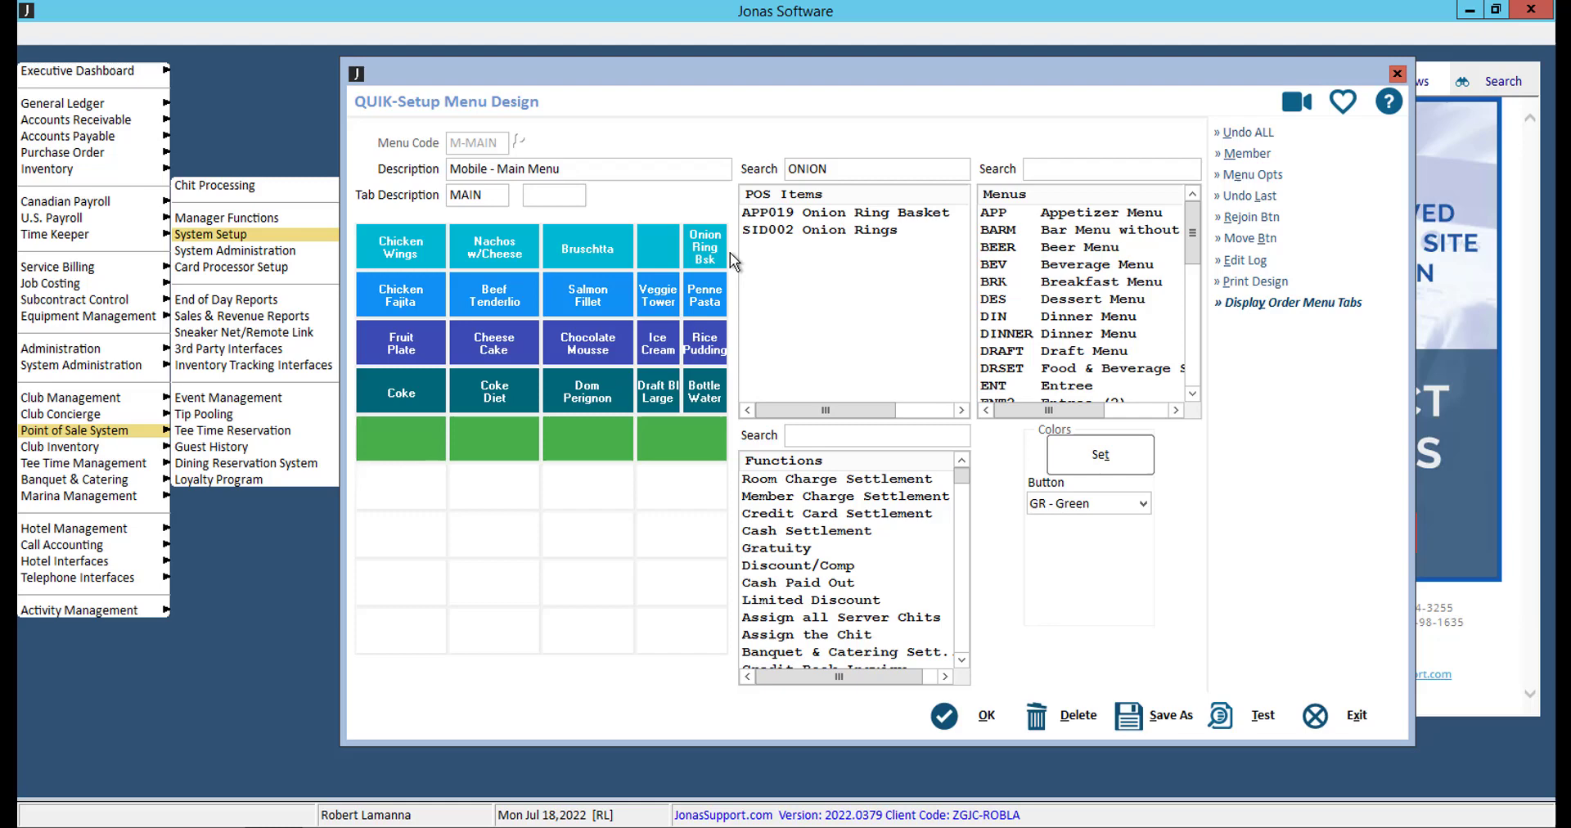
# - Delete the Onion Ring Bsk button and confirm
pyautogui.doubleClick(704, 245)
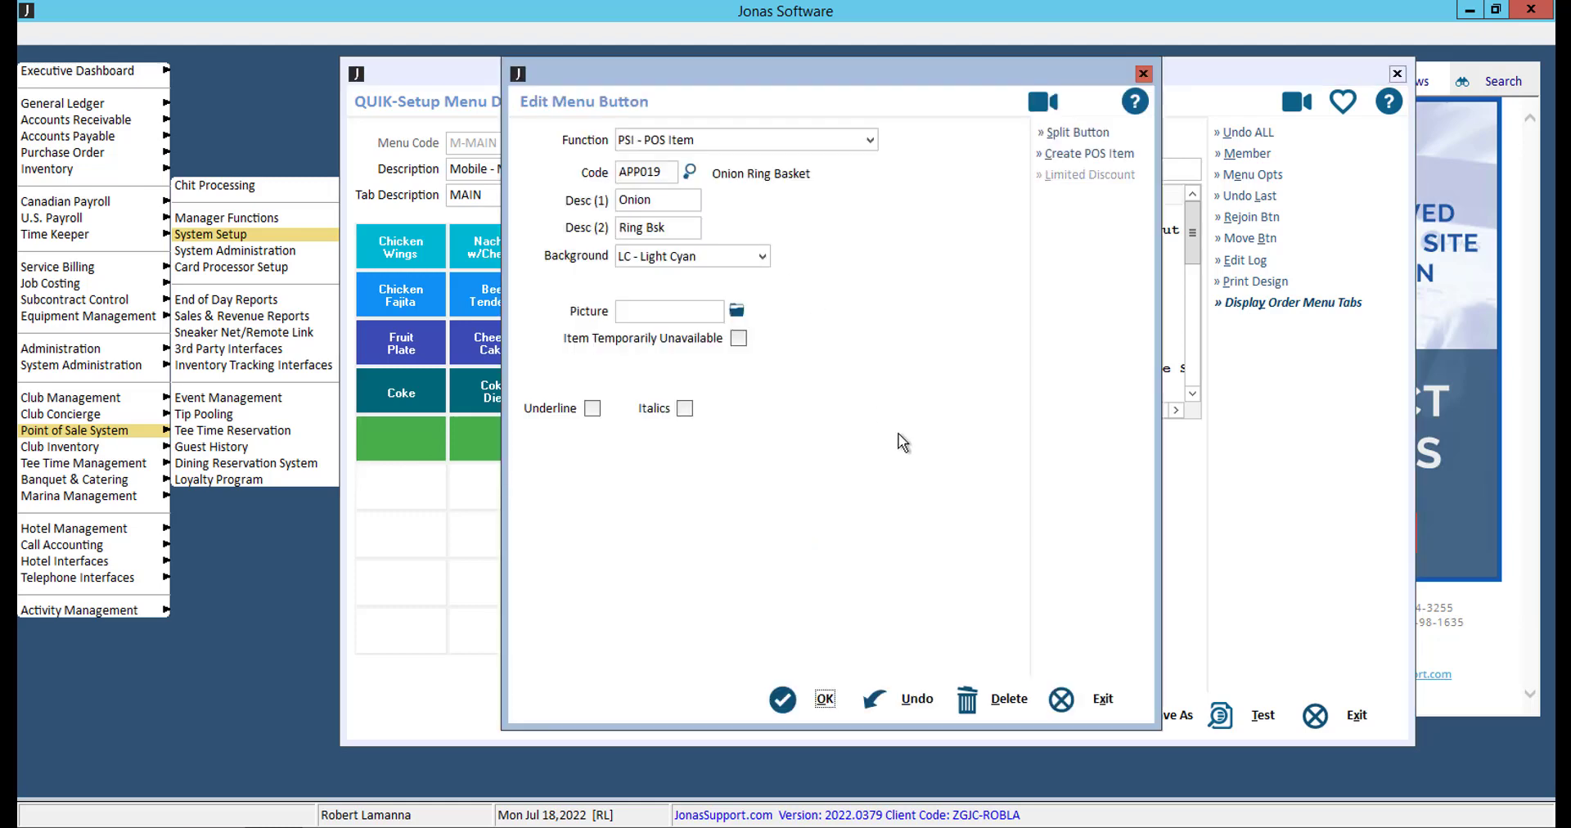
pyautogui.click(1008, 699)
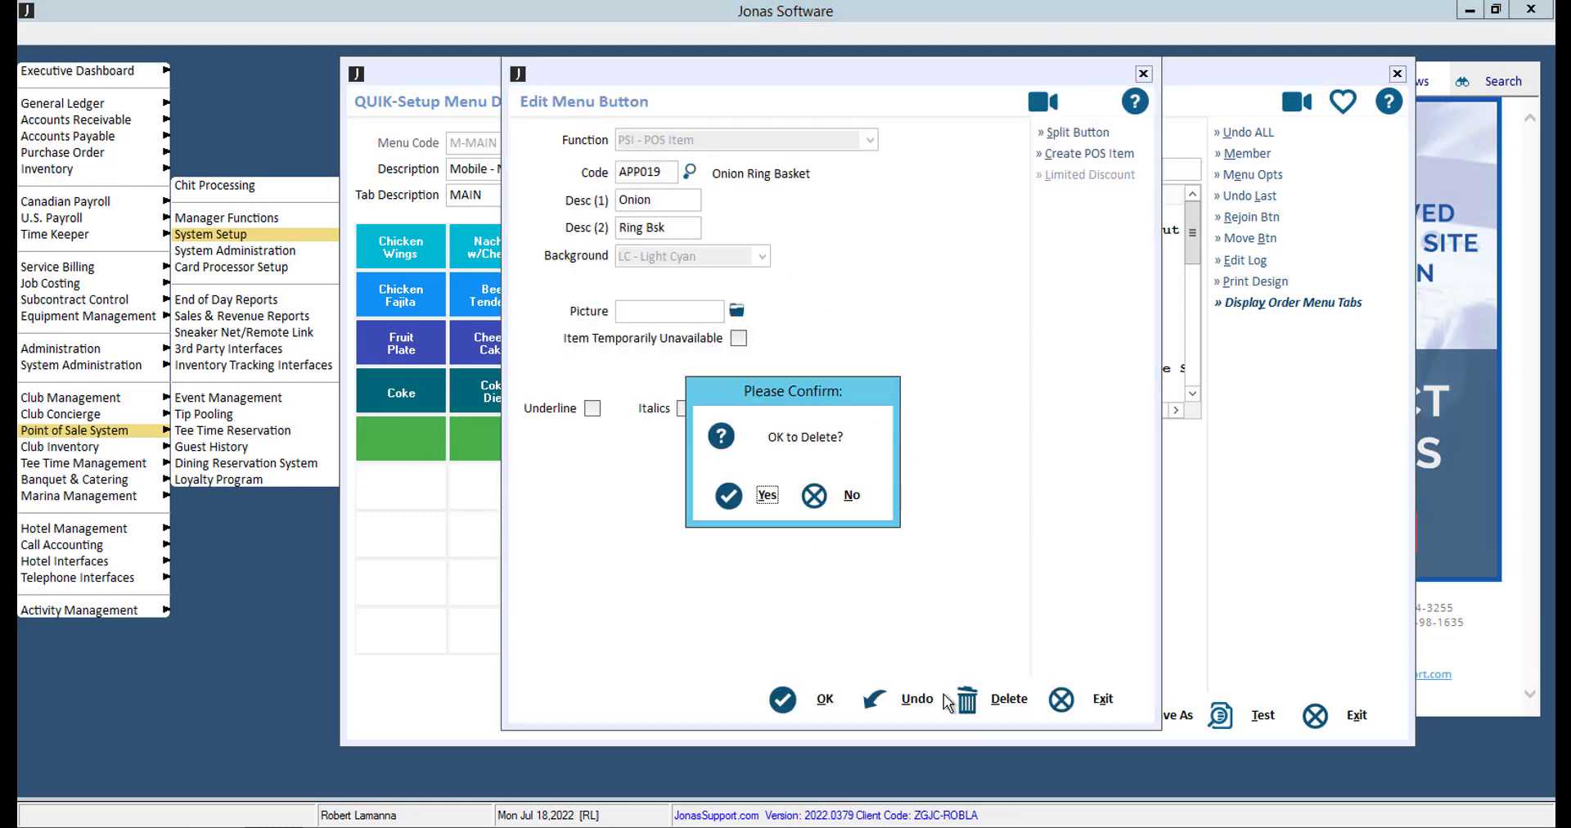
pyautogui.click(767, 495)
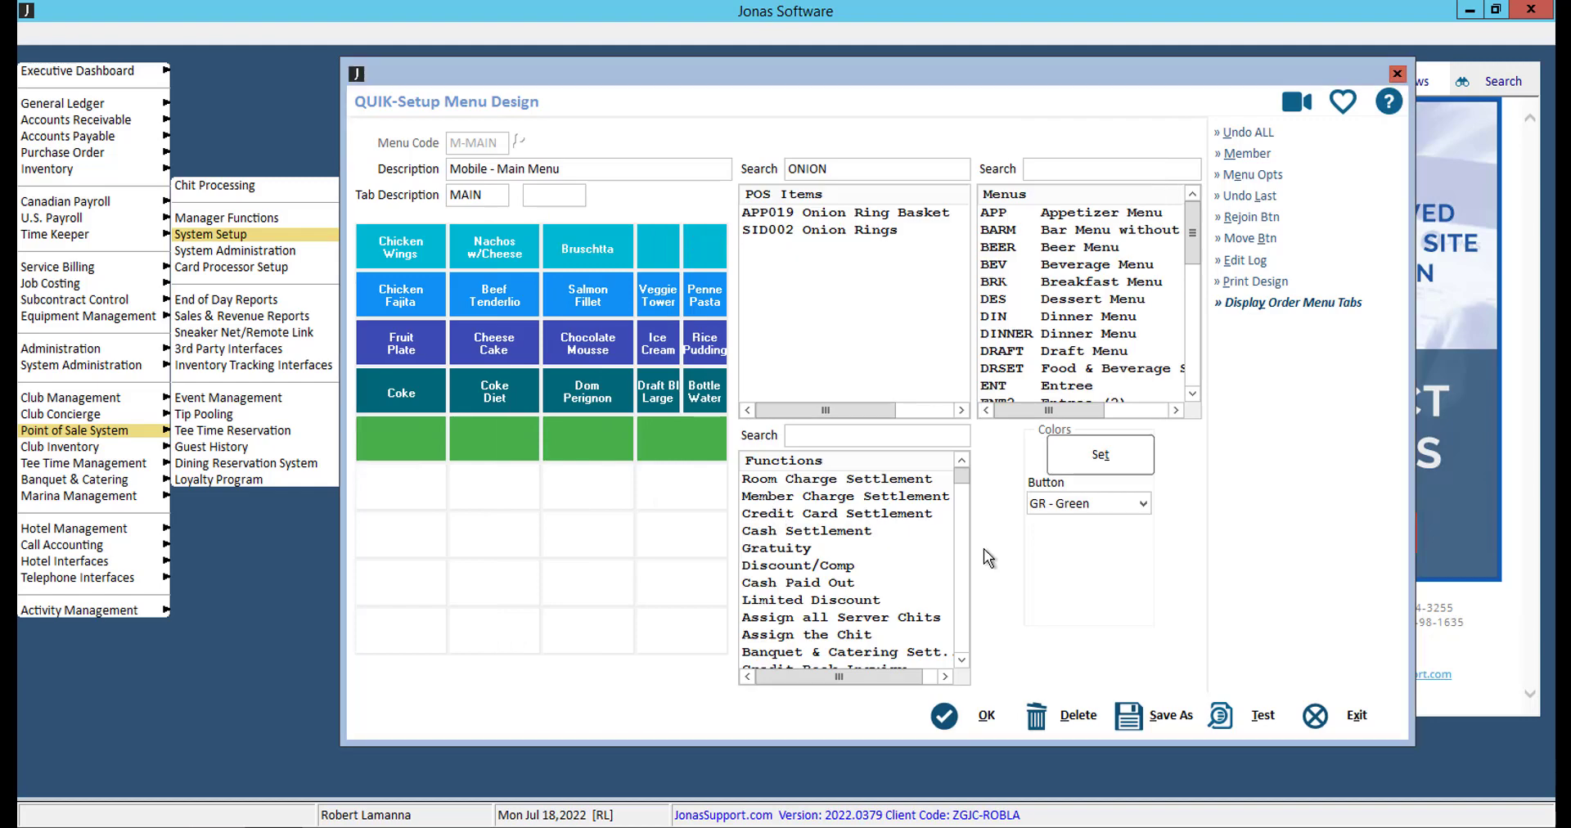
# - Search functions for NO and place Not Used on a blank button, confirming the overwrite
pyautogui.write('NOT')
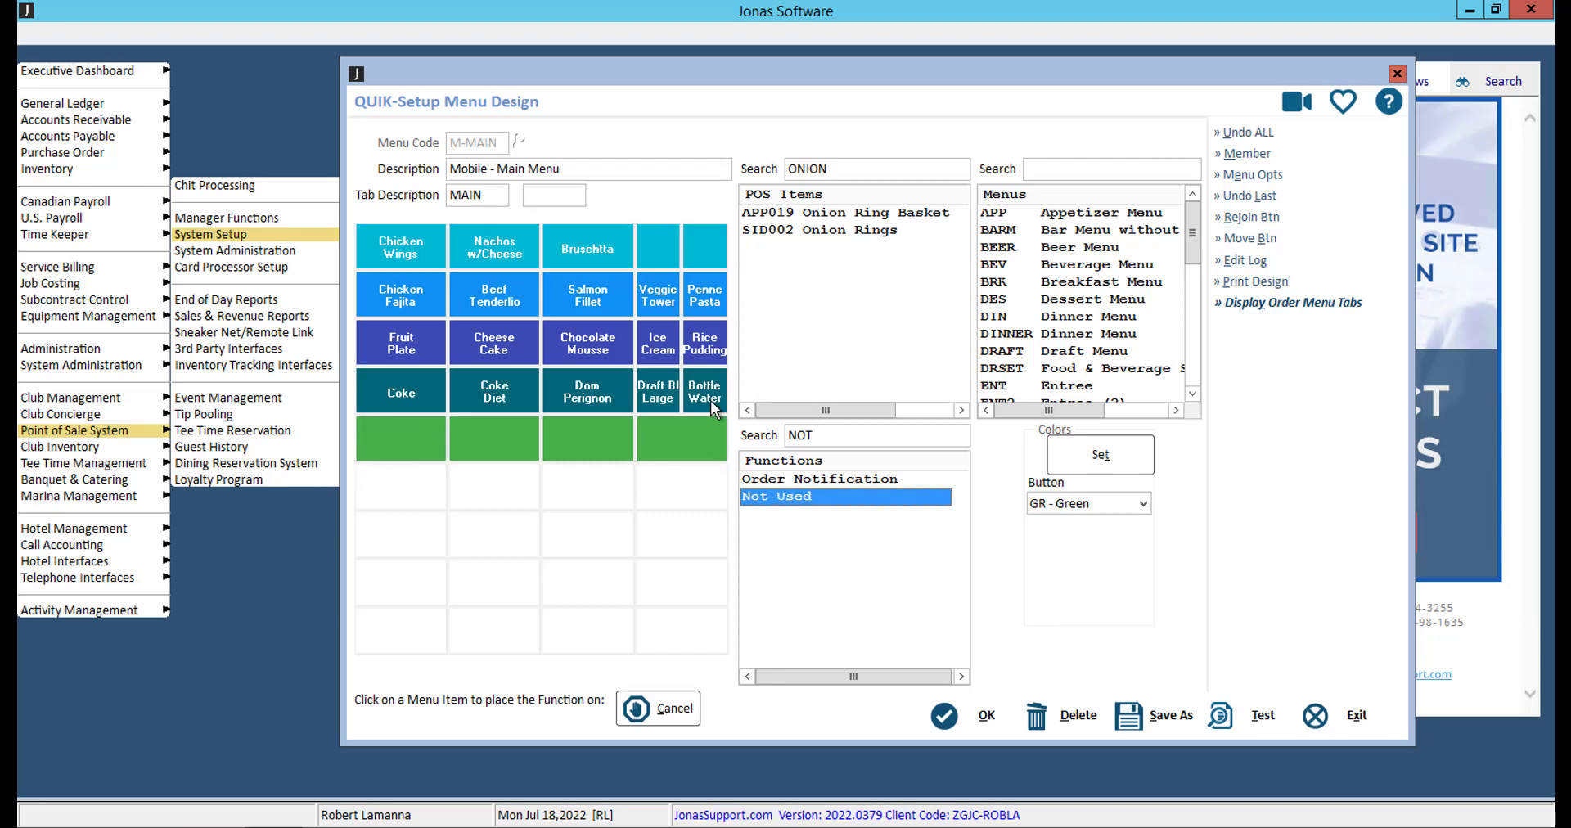
pyautogui.click(704, 391)
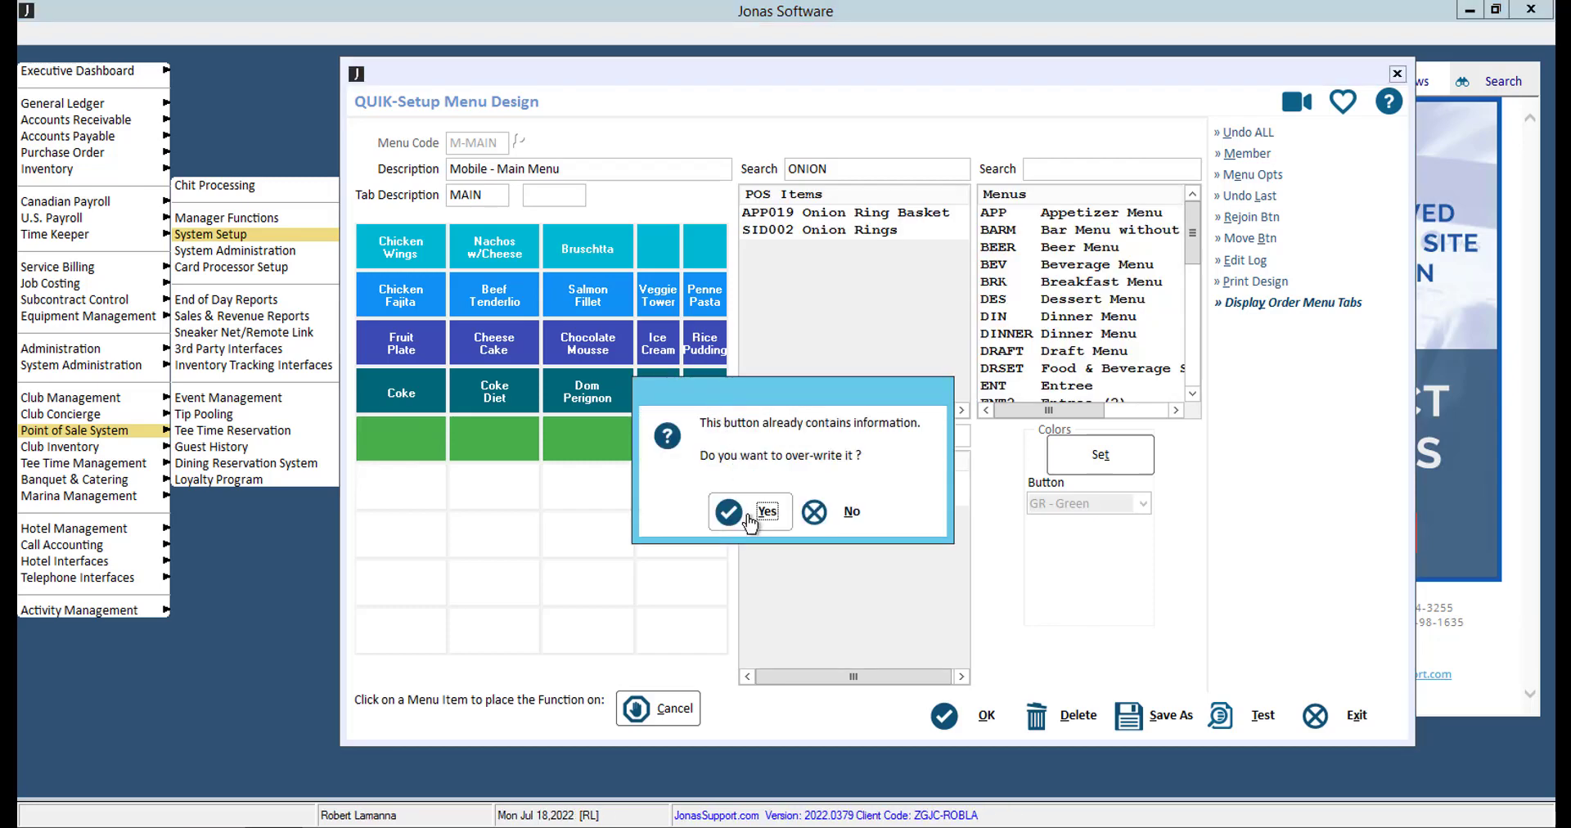
pyautogui.click(749, 512)
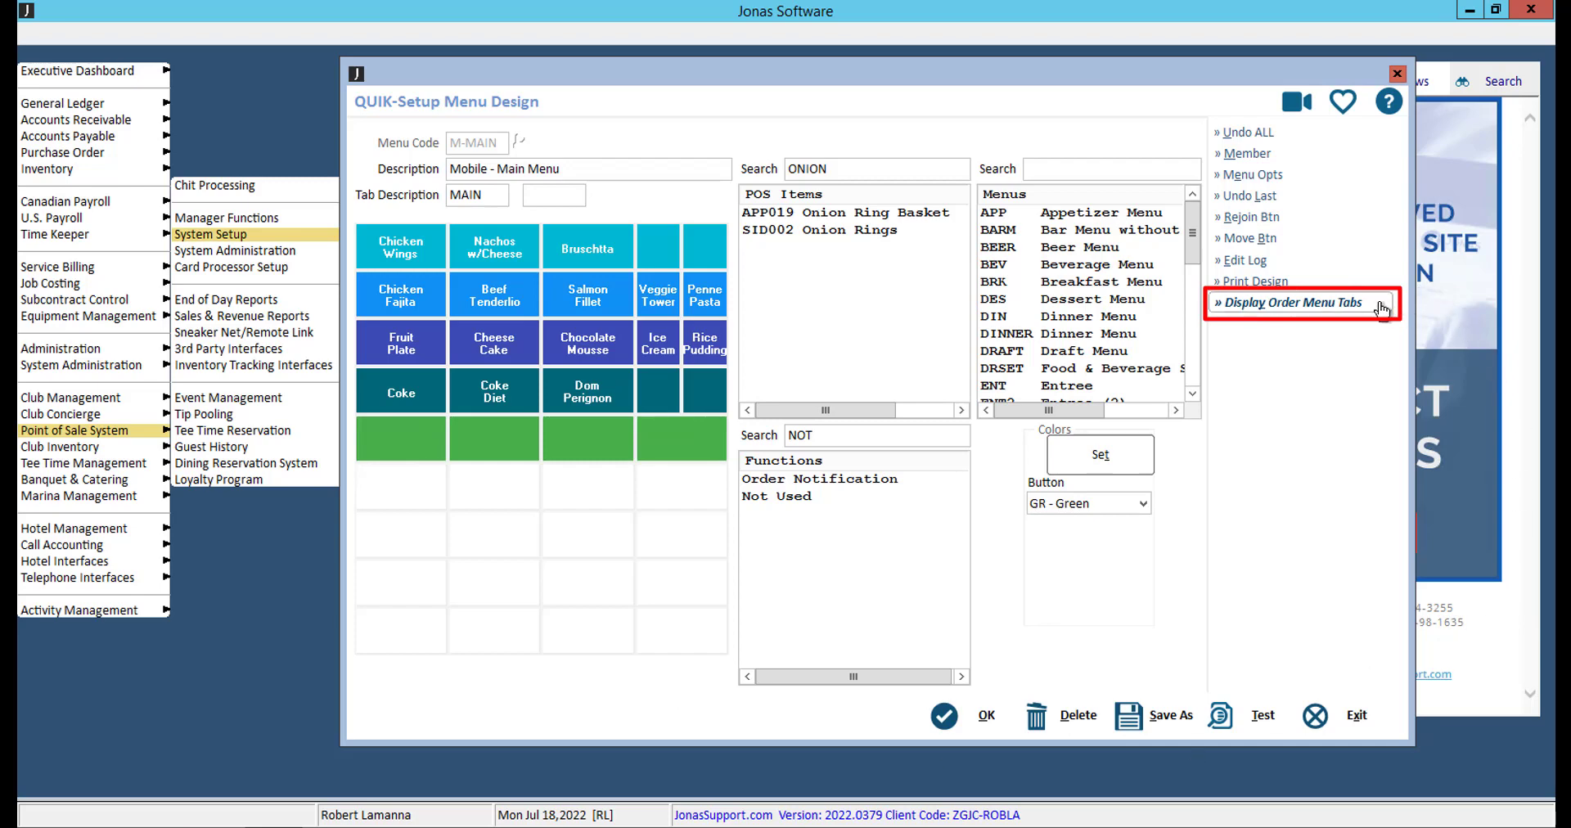
# - Open Display Order Menu Tabs for the Mobile - Main Menu
pyautogui.click(1291, 302)
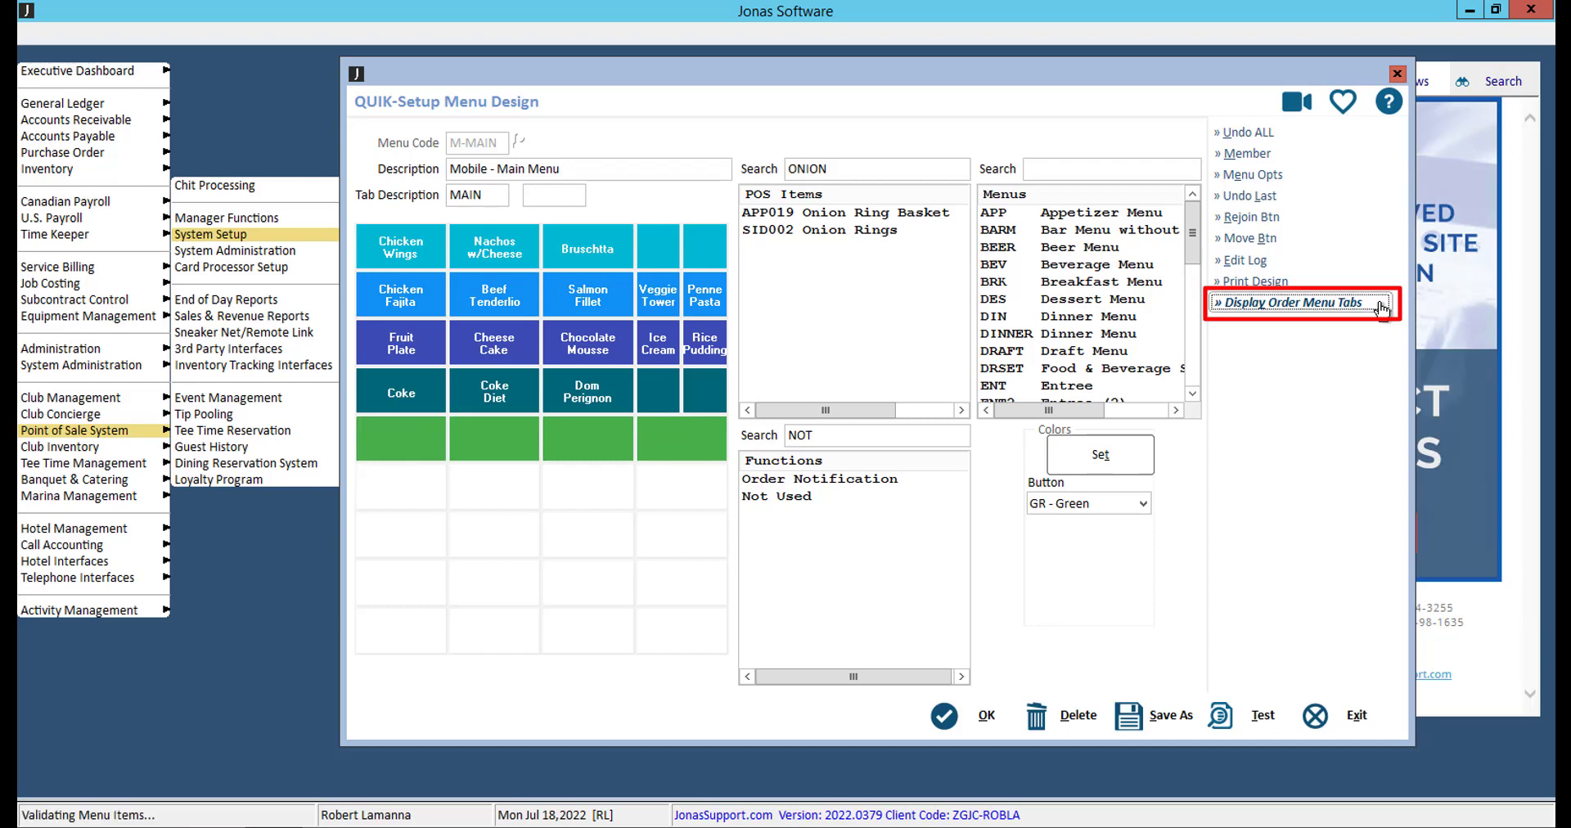
pyautogui.click(1291, 303)
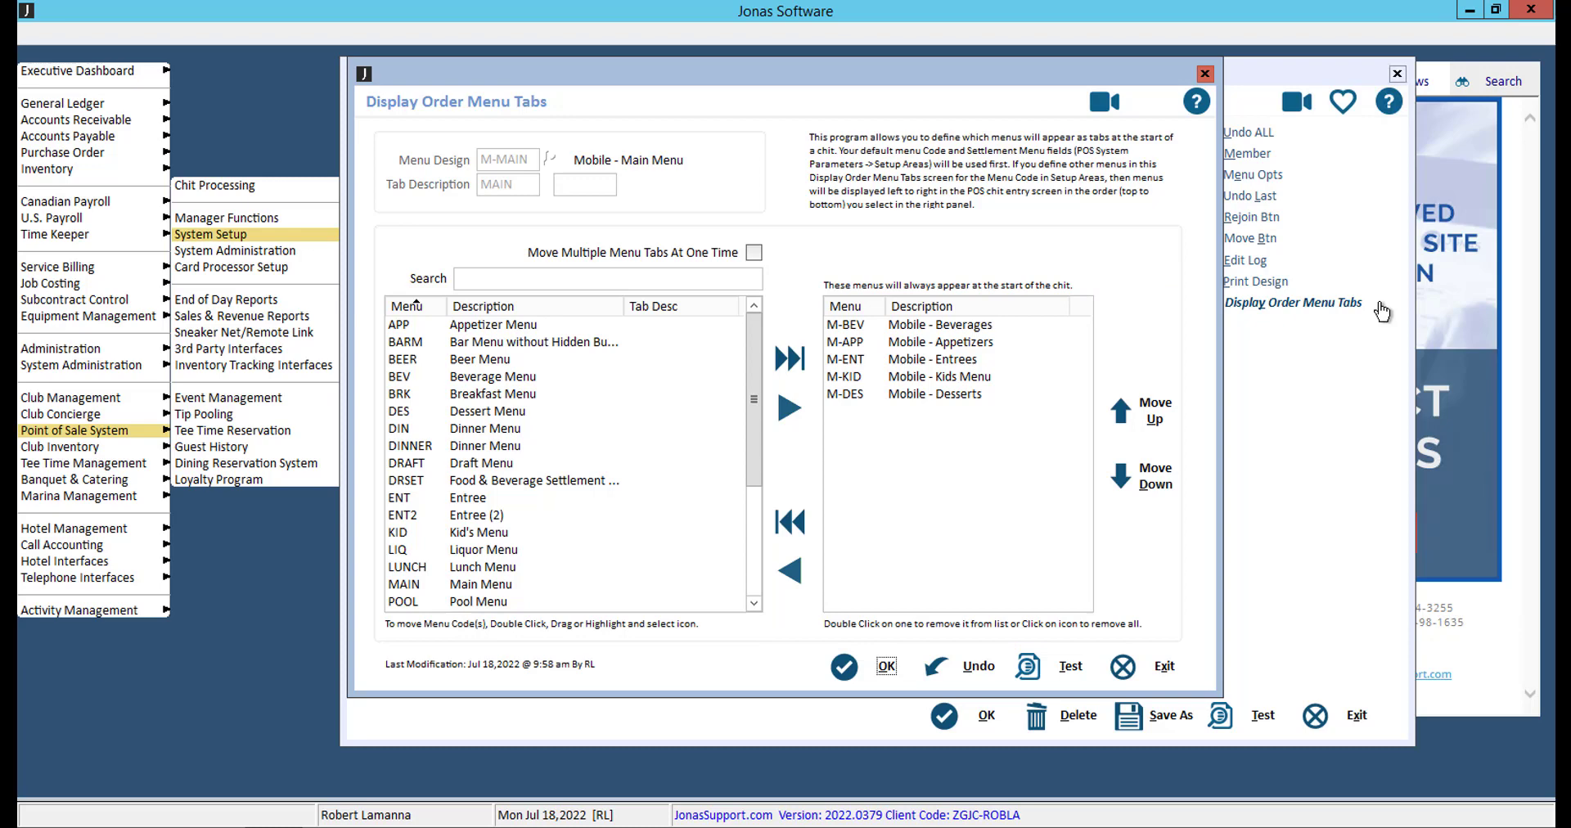
pyautogui.moveTo(1074, 505)
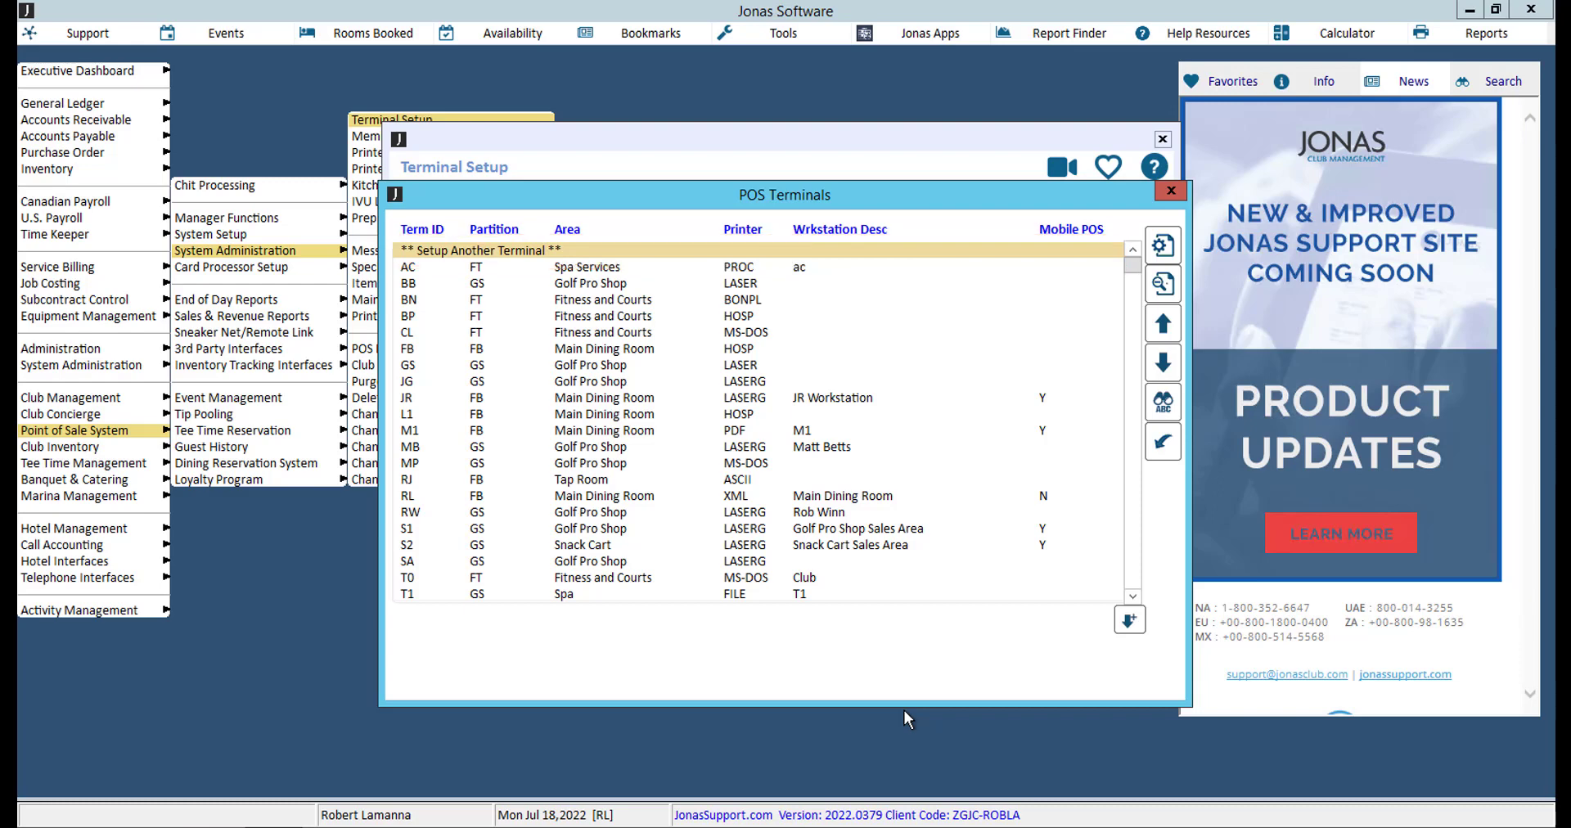
# - Open terminal M1 (Main Dining Room, PDF chit printer) from the POS Terminals list for editing
pyautogui.doubleClick(409, 429)
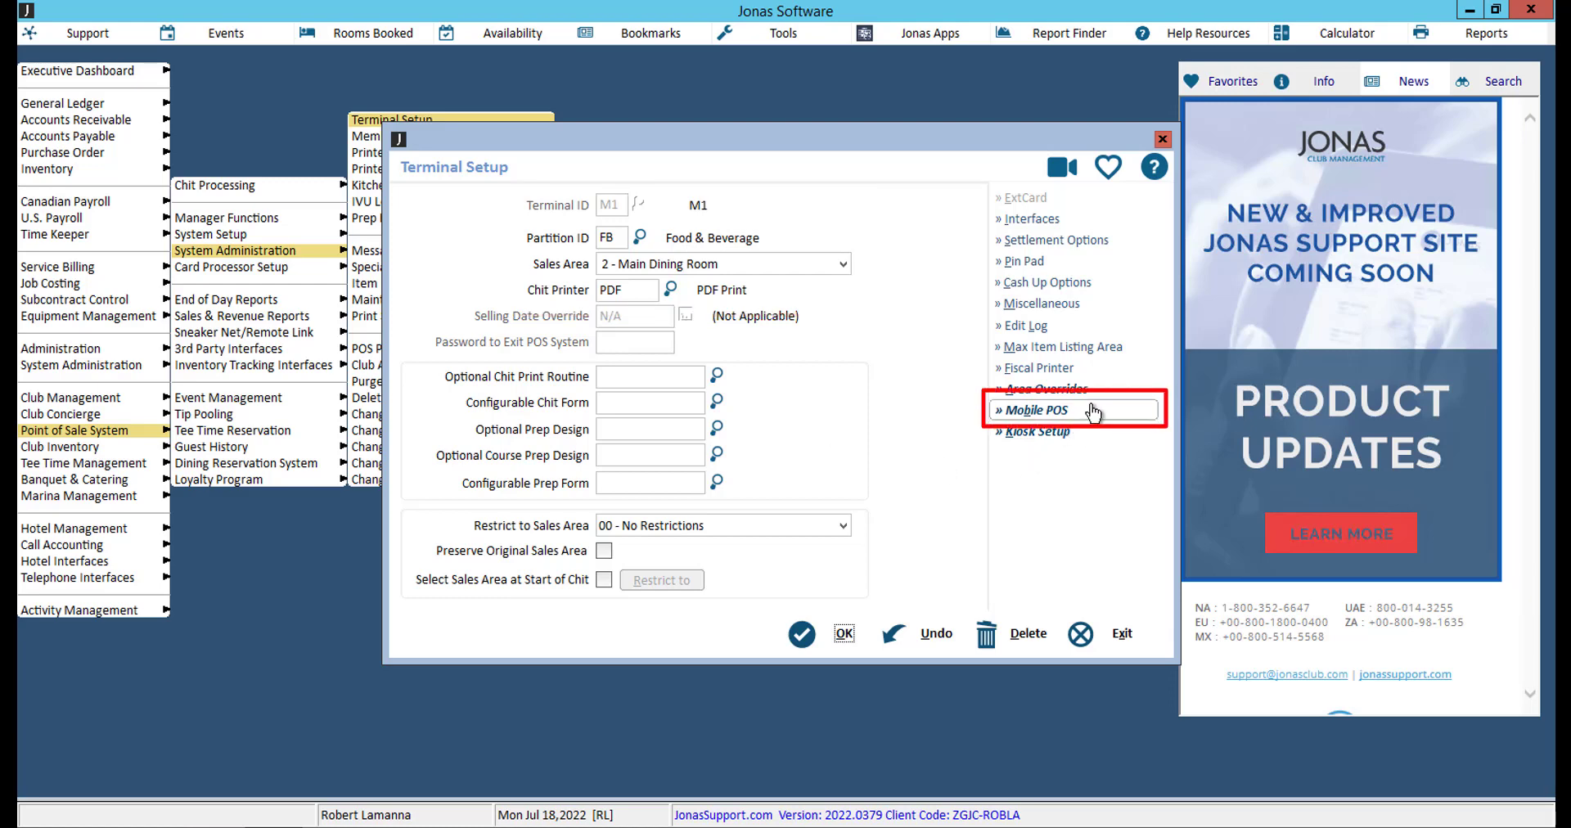
# - Make M1's Mobile POS active with Member item prices and a collapsed default menu under 7" screens
pyautogui.click(1037, 411)
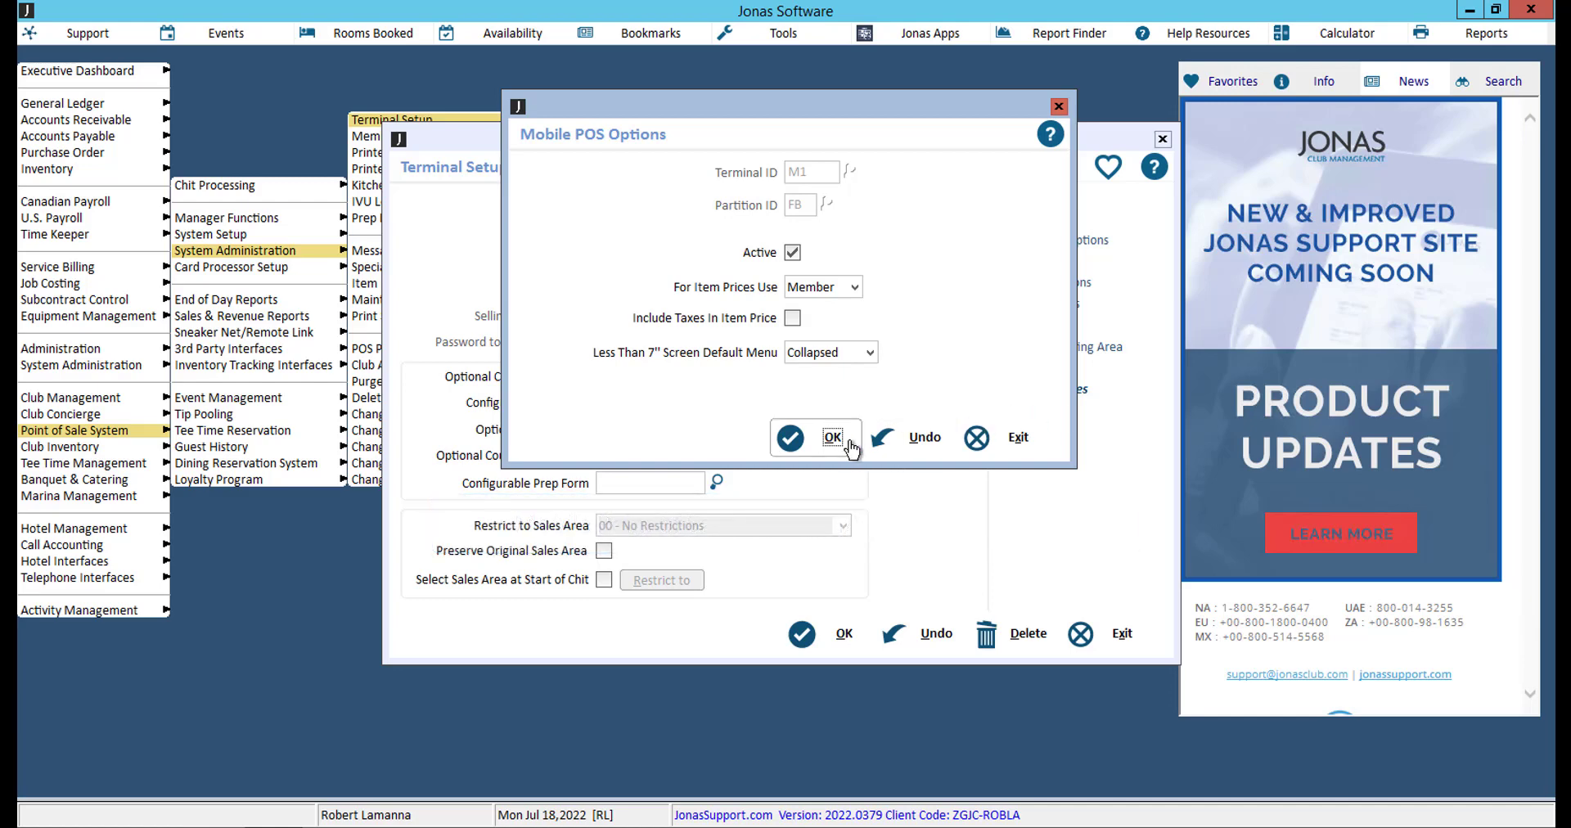
pyautogui.click(832, 438)
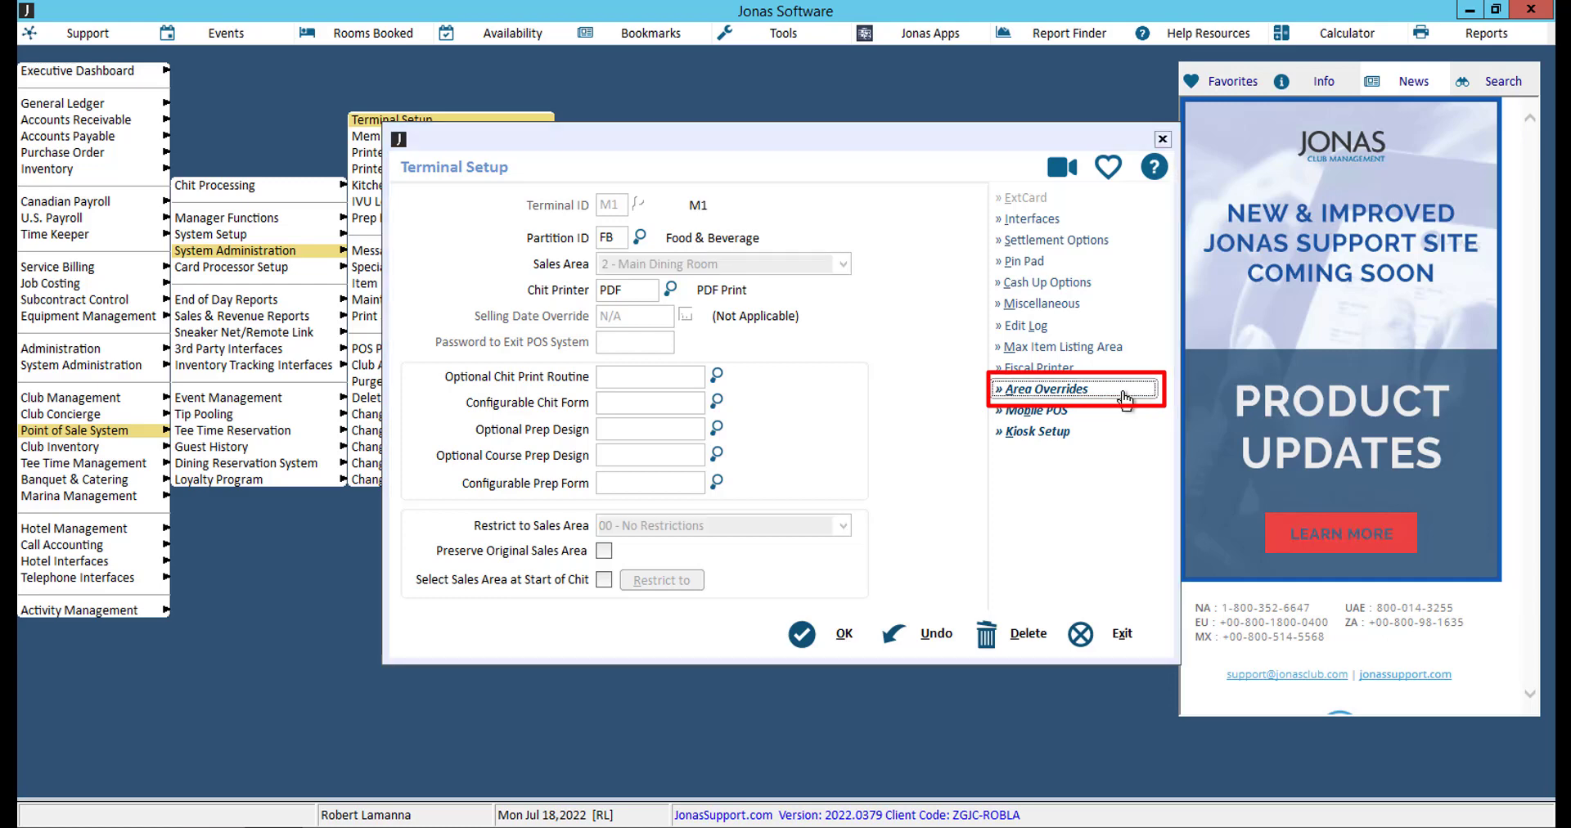
# - Set terminal M1's menu override in Area Overrides and confirm its Terminal Setup
pyautogui.click(1037, 390)
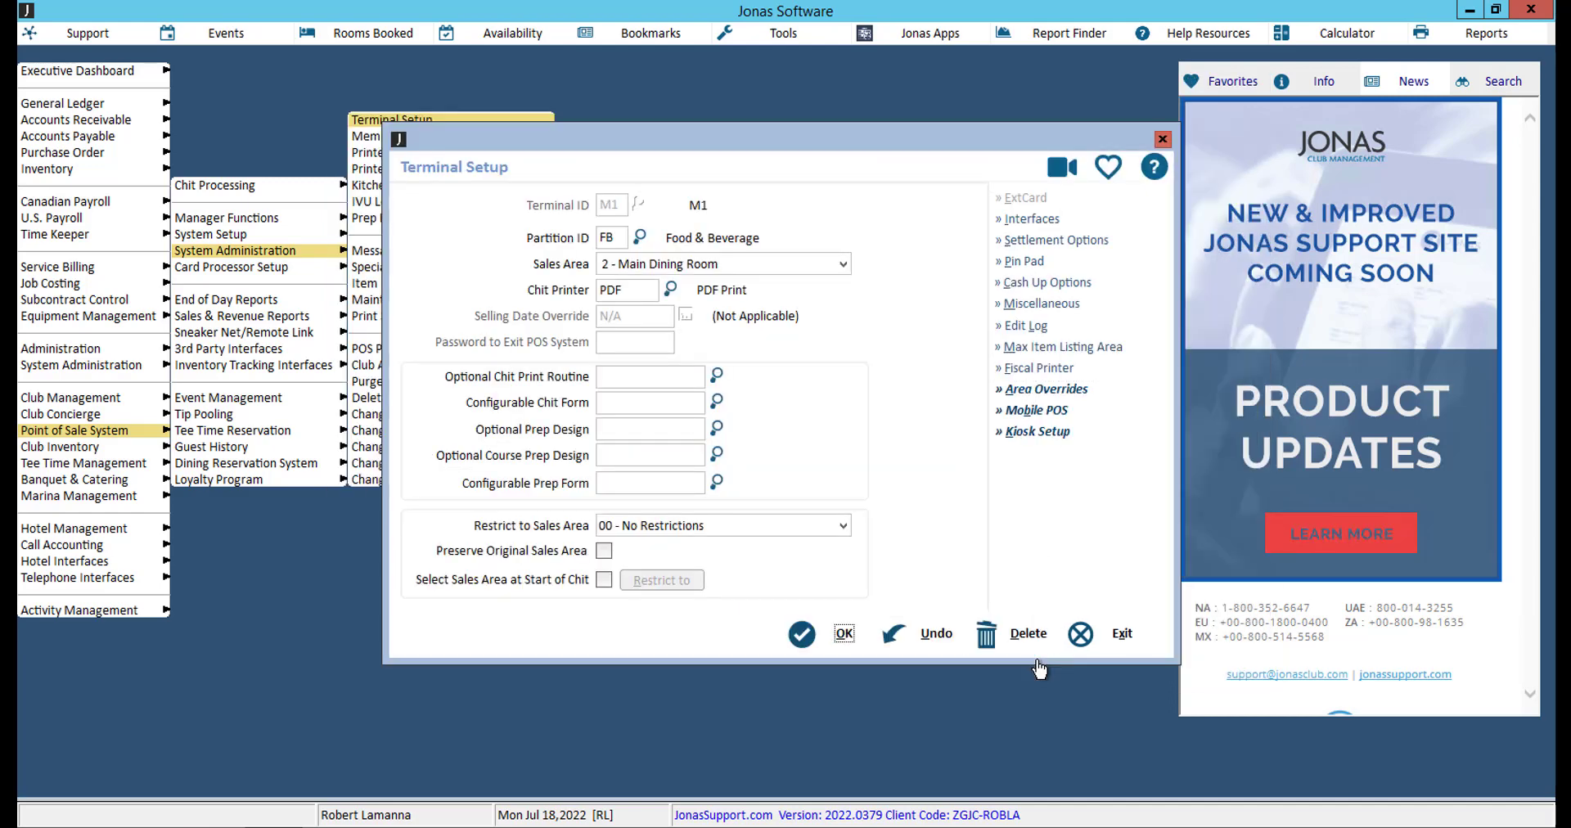
pyautogui.click(801, 634)
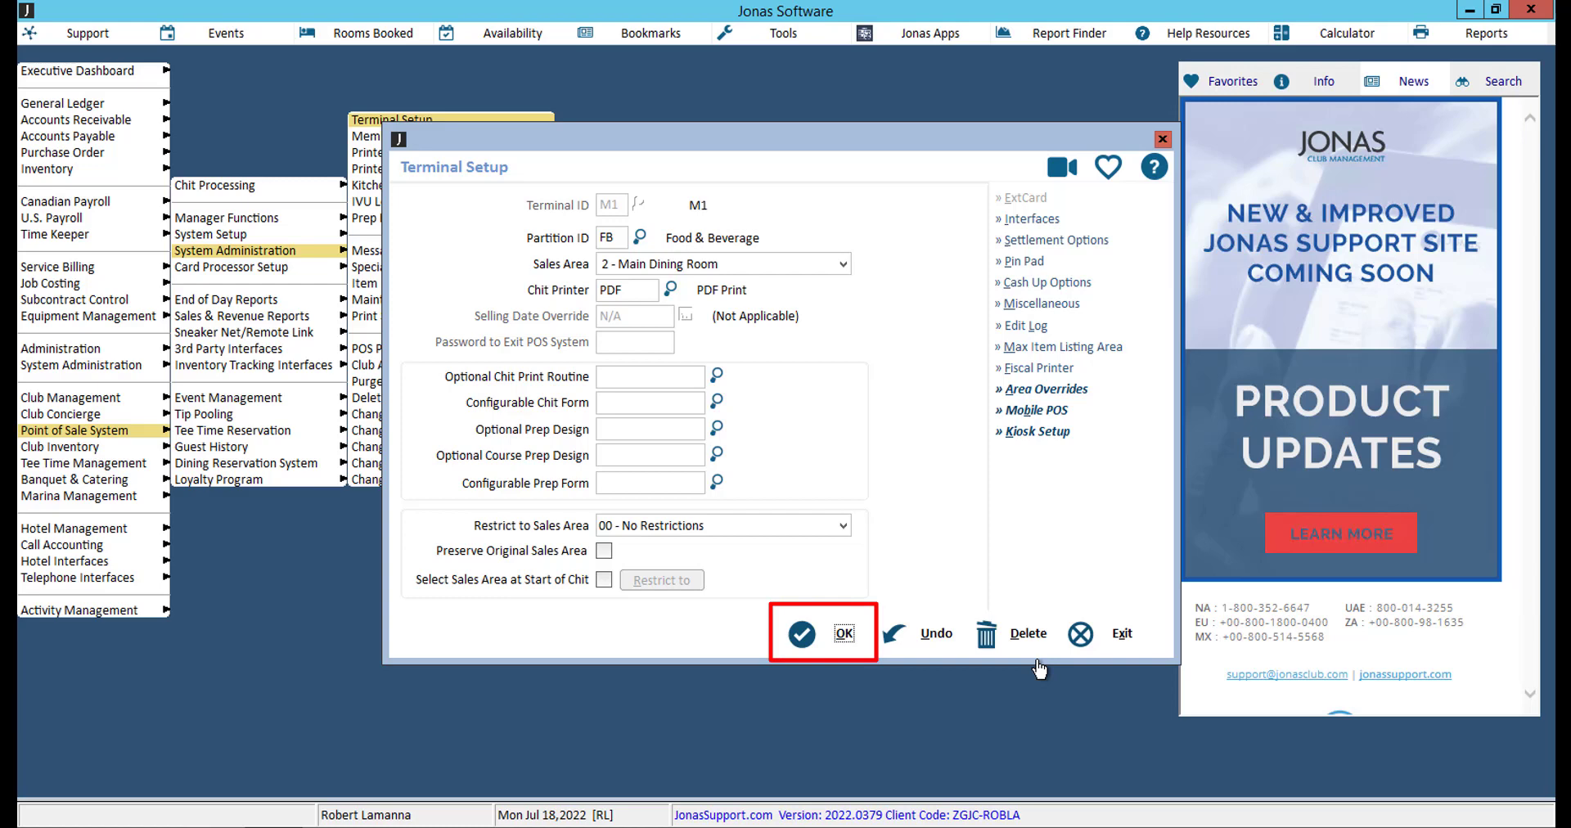